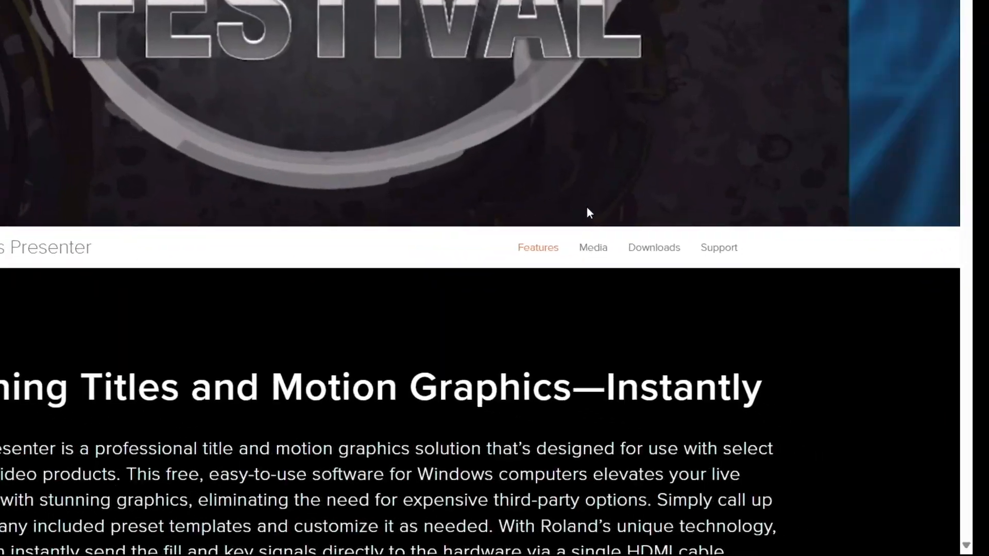
Download Graphics Presenter Ver.1.00 from the Roland Downloads page
{"action": "scroll", "scroll_direction": "down", "scroll_amount": 3}
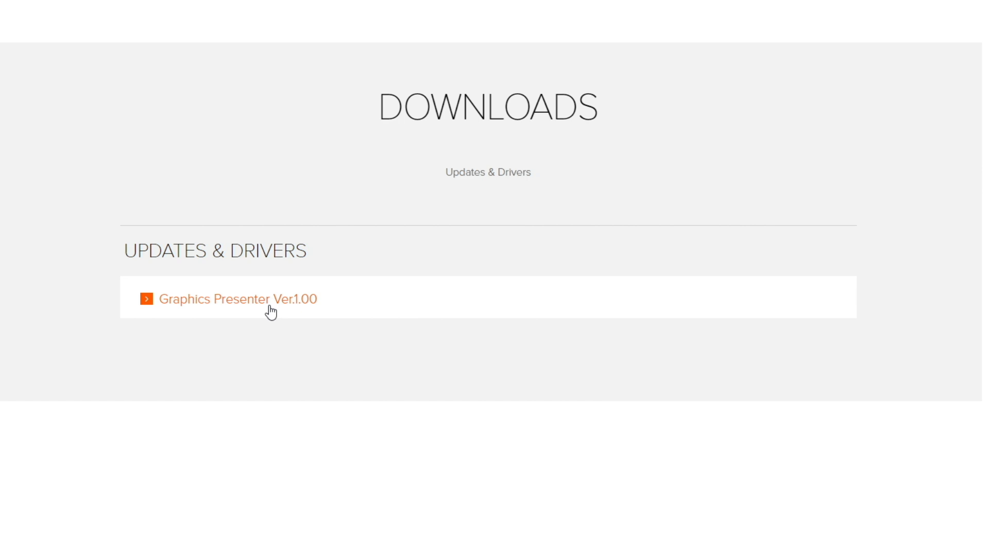
{"action": "left_click", "coordinate": [238, 299]}
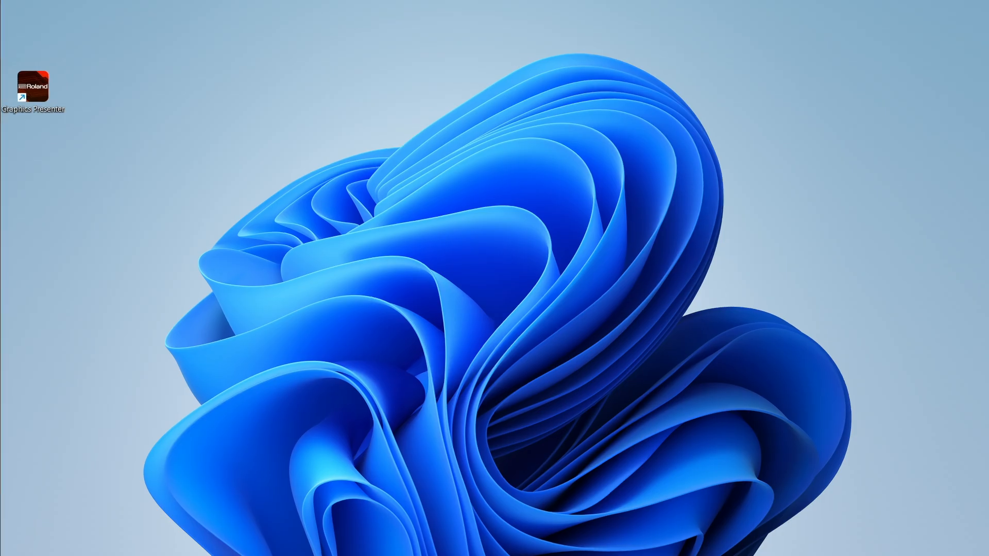
Launch Graphics Presenter, sign in to Roland Cloud and download the preset contents
{"action": "double_click", "coordinate": [35, 88]}
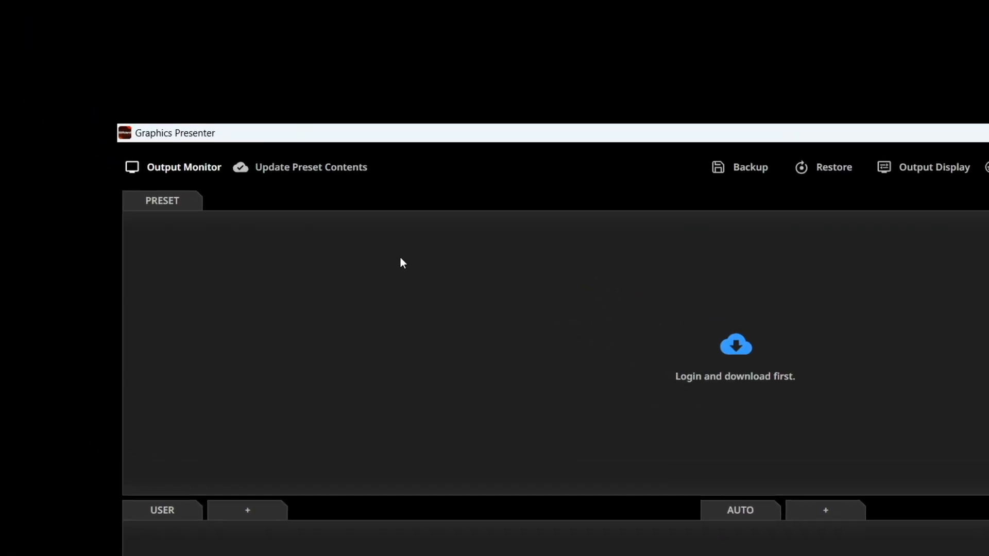
{"action": "mouse_move", "coordinate": [327, 177]}
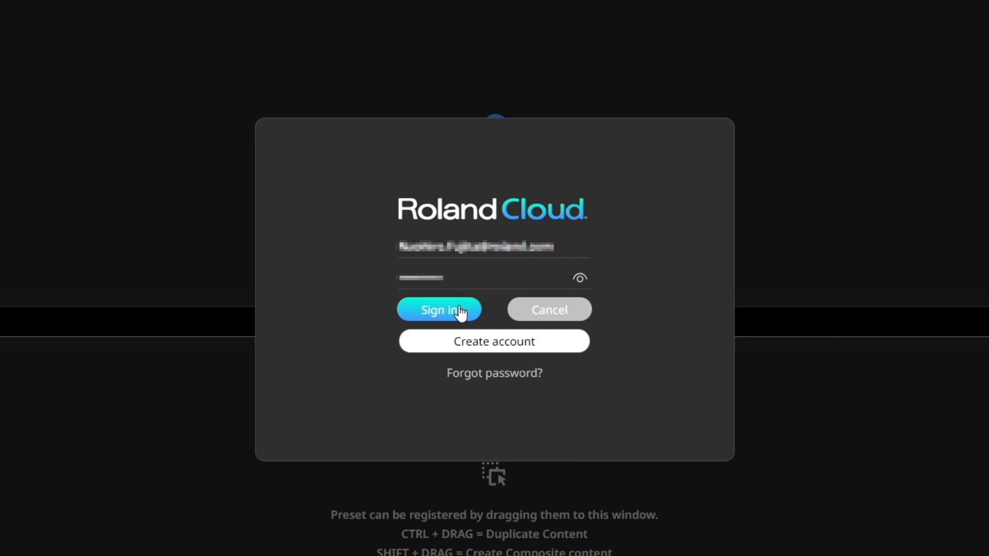
{"action": "left_click", "coordinate": [438, 310]}
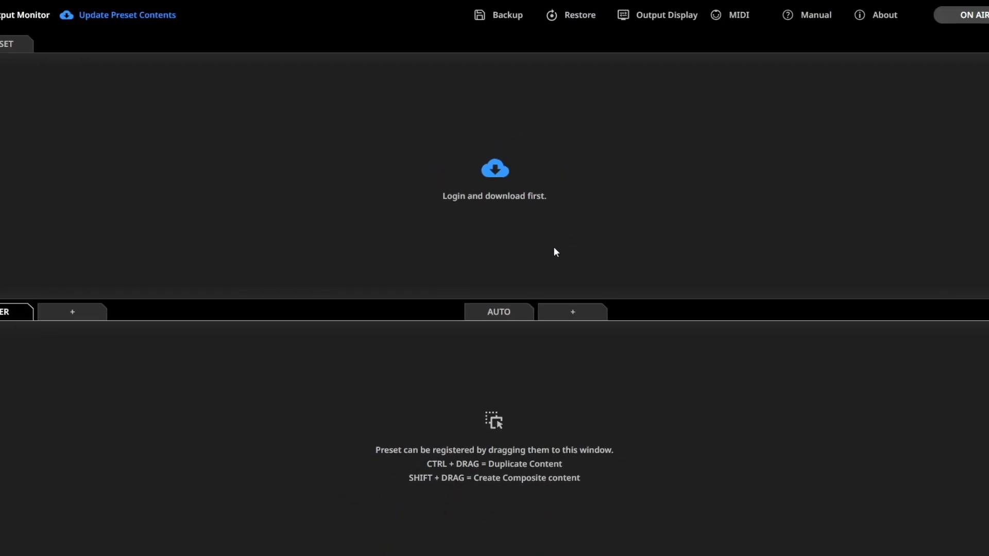
{"action": "left_click", "coordinate": [126, 15]}
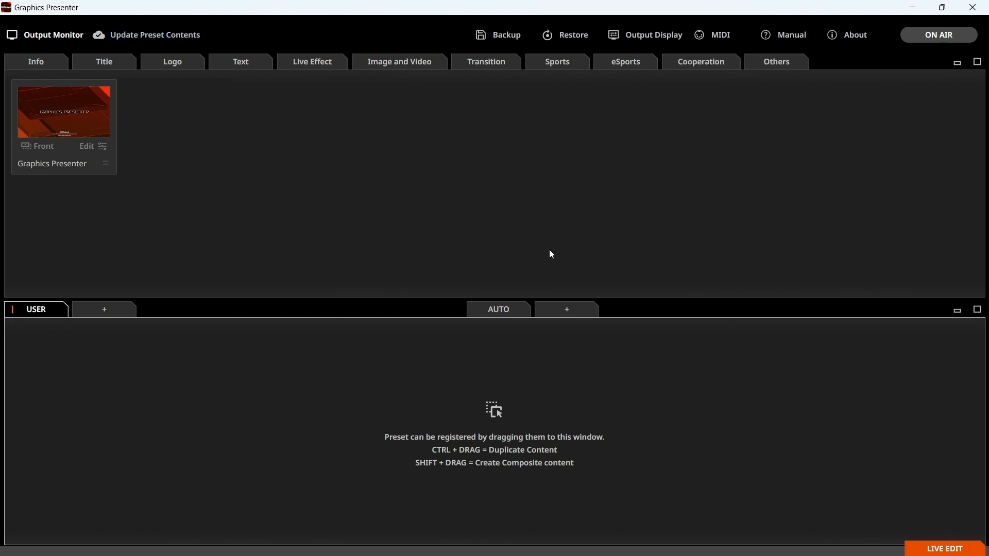
Extend the desktop onto the second screen and bring up the output display choice
{"action": "key", "text": "Win+p"}
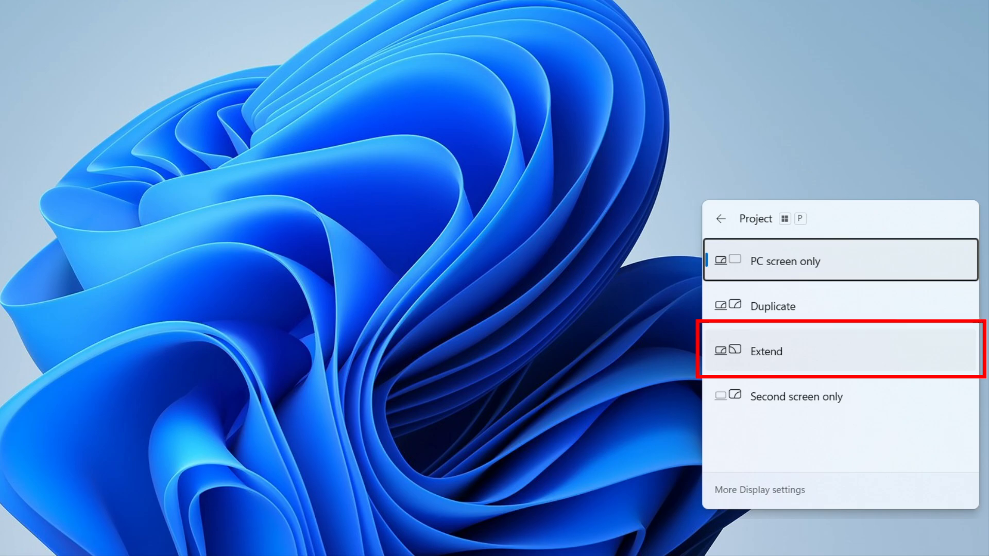
{"action": "left_click", "coordinate": [759, 490]}
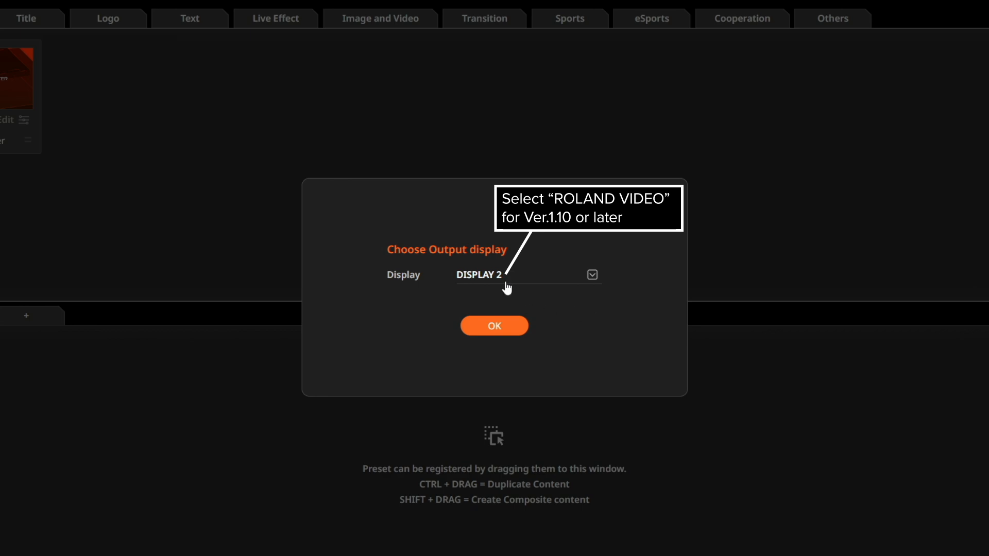
{"action": "left_click", "coordinate": [495, 326]}
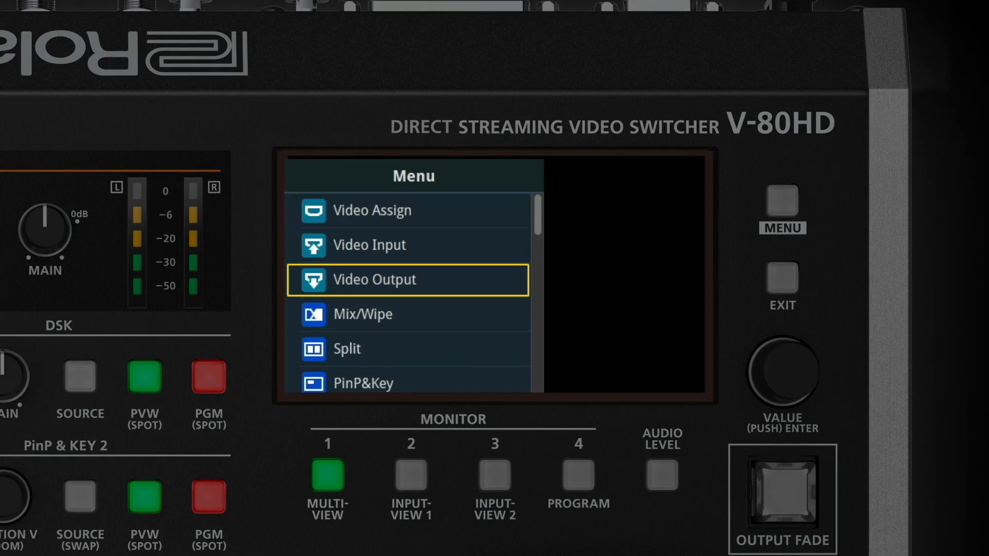
Change the Roland Fill+Key Mode setting under the V-80HD Video Output menu
{"action": "scroll", "scroll_direction": "down", "scroll_amount": 3}
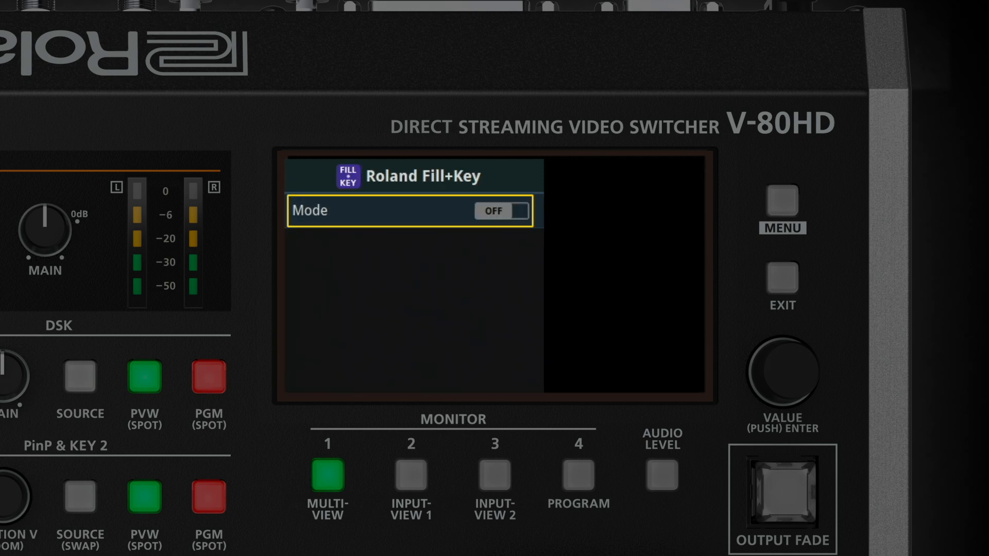
{"action": "left_click", "coordinate": [500, 211]}
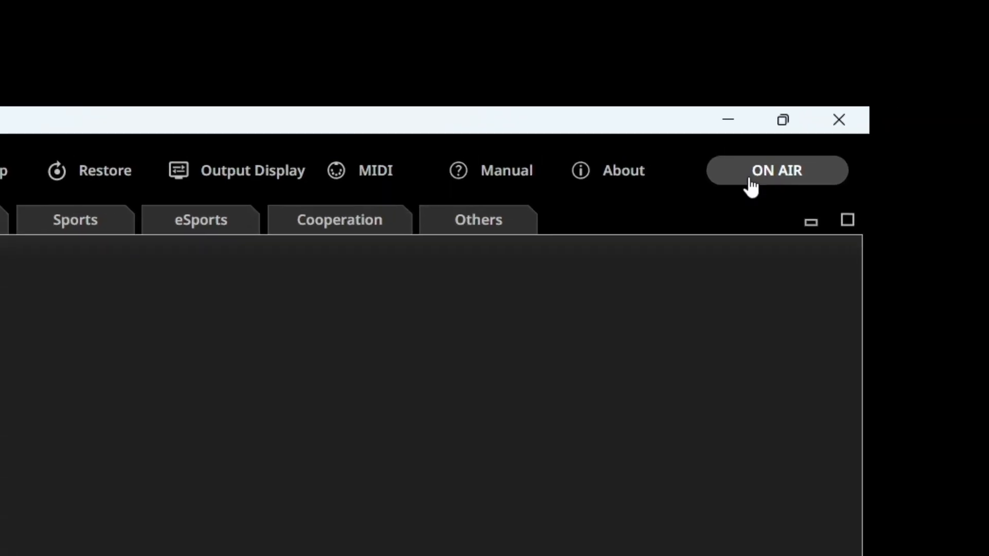
Put the Graphics Presenter output on air so ON AIR turns red
{"action": "left_click", "coordinate": [777, 170]}
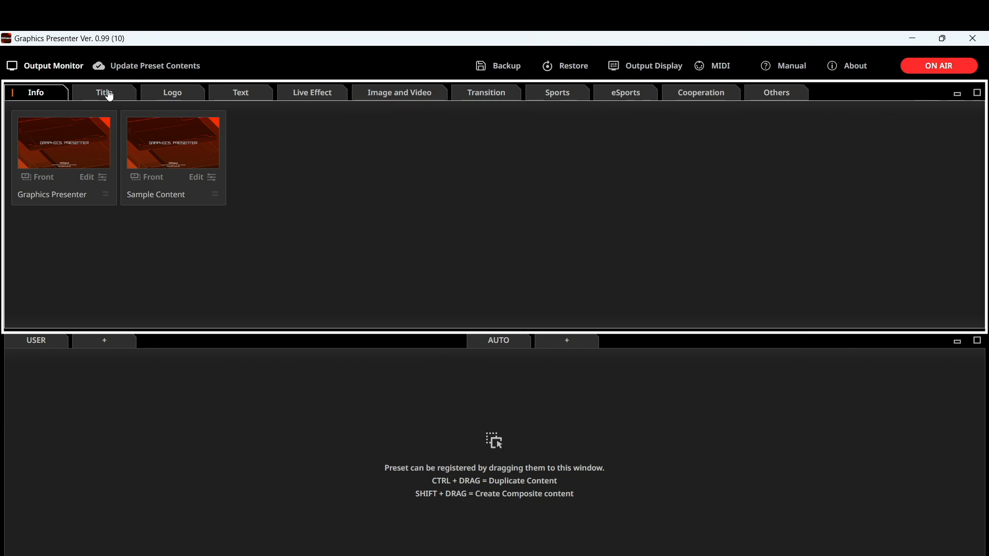
Browse the Title, Logo, Text, Live Effect, Image and Video, Sports, eSports, Cooperation and Others presets
{"action": "left_click", "coordinate": [104, 92]}
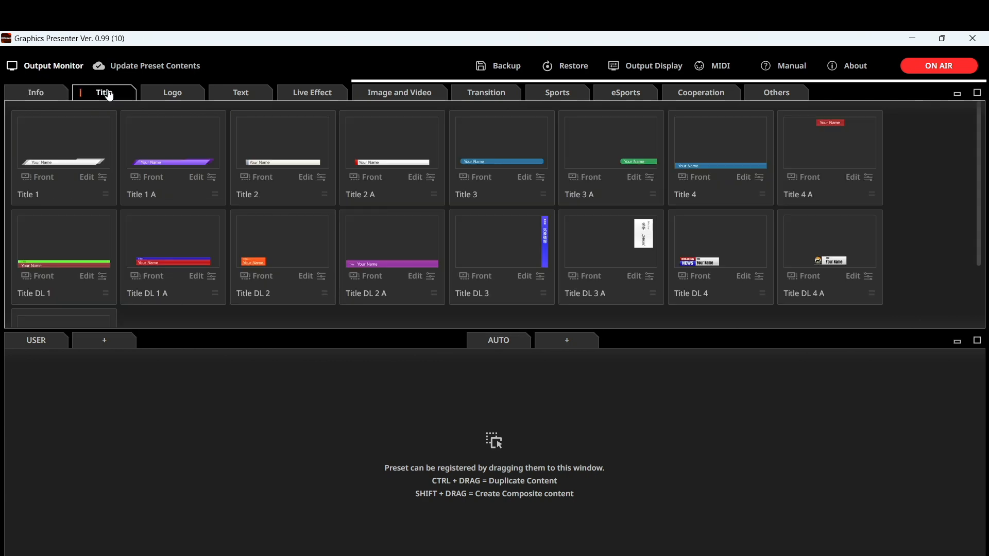
{"action": "left_click", "coordinate": [171, 92]}
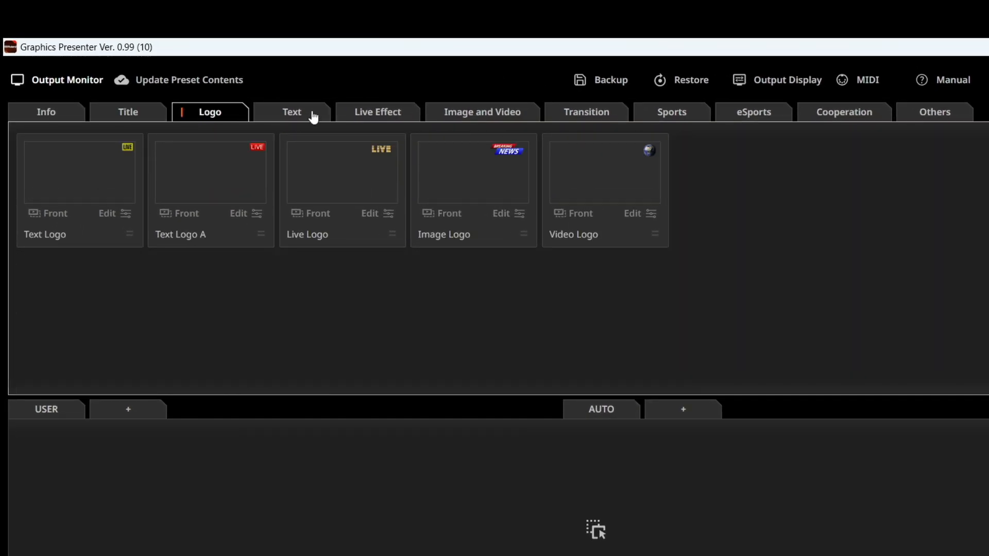
{"action": "left_click", "coordinate": [291, 112]}
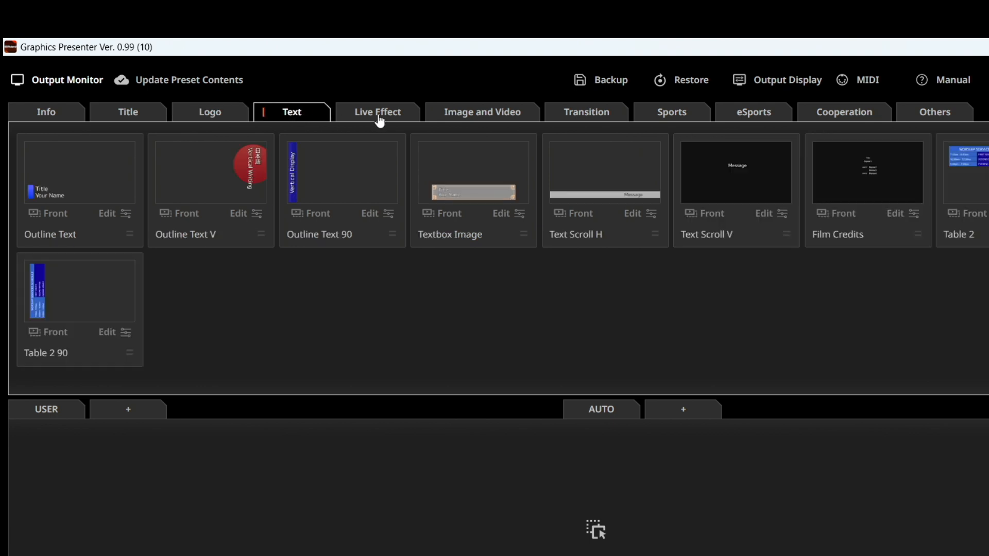
{"action": "left_click", "coordinate": [377, 112]}
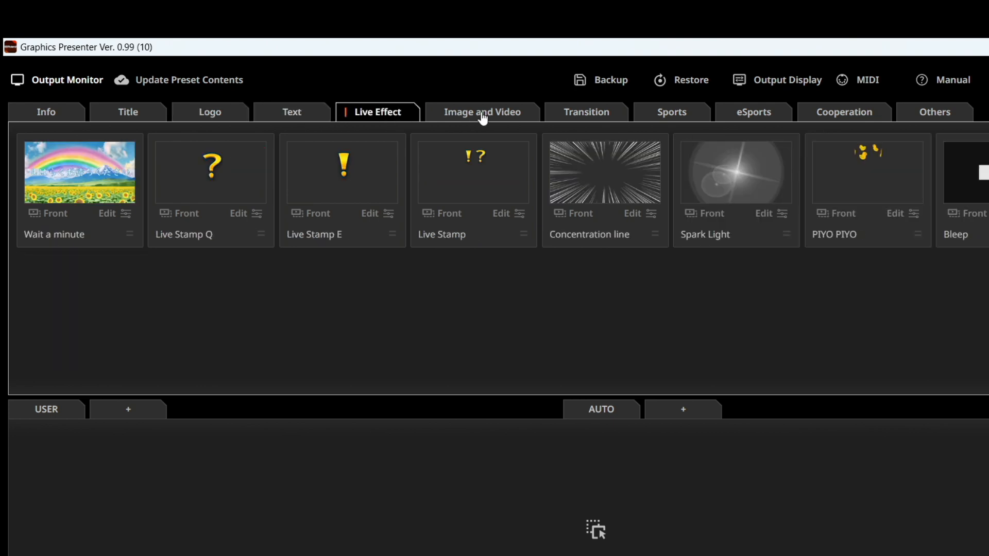
{"action": "left_click", "coordinate": [482, 112]}
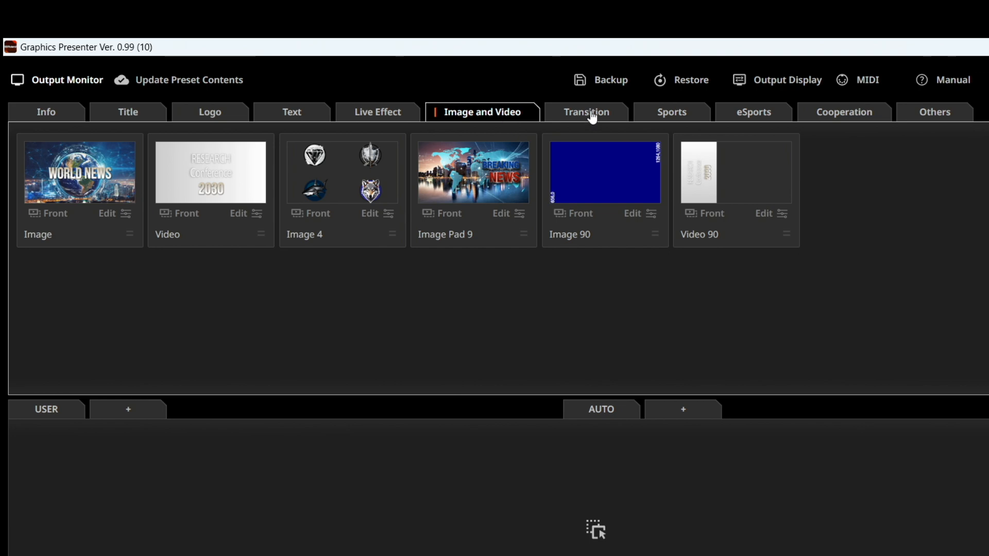
{"action": "left_click", "coordinate": [671, 112]}
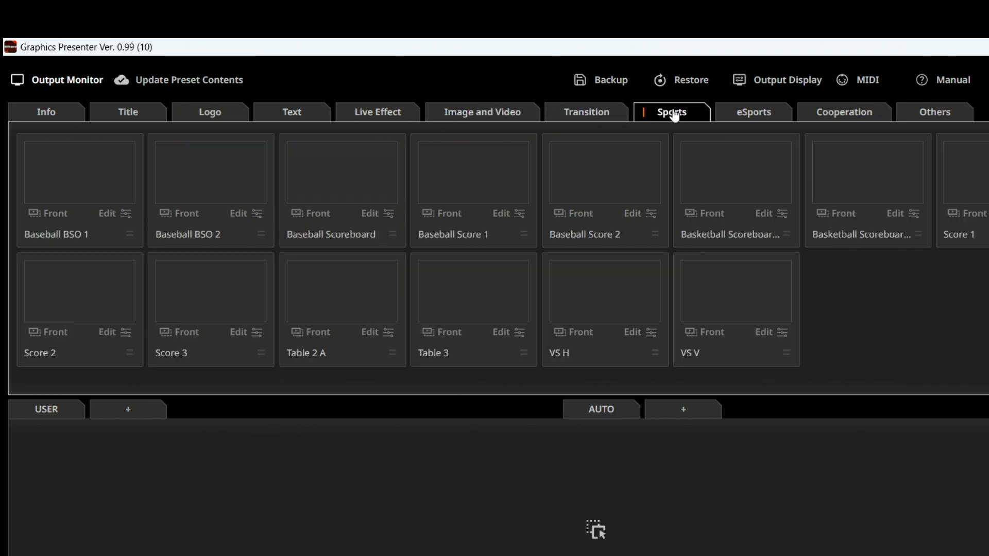
{"action": "left_click", "coordinate": [753, 112]}
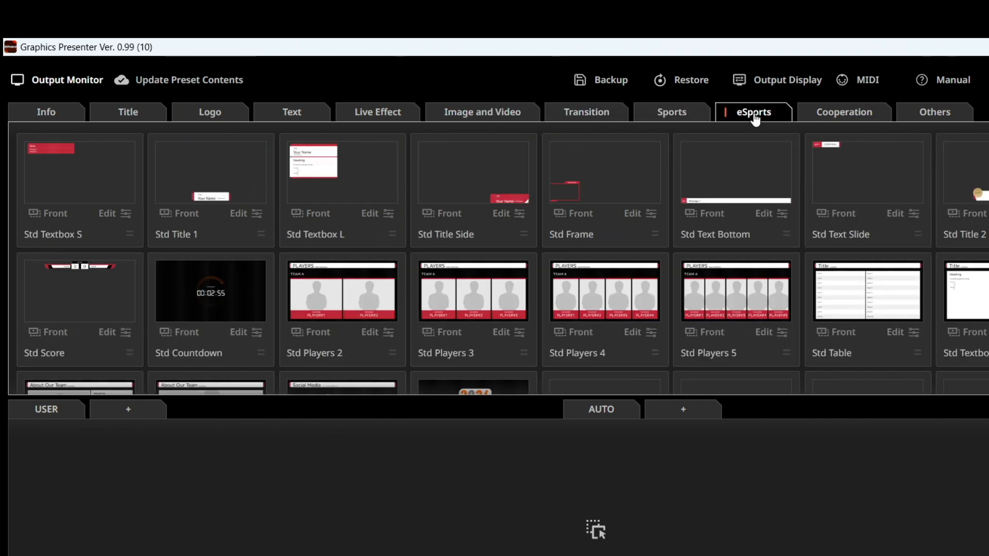
{"action": "left_click", "coordinate": [844, 112]}
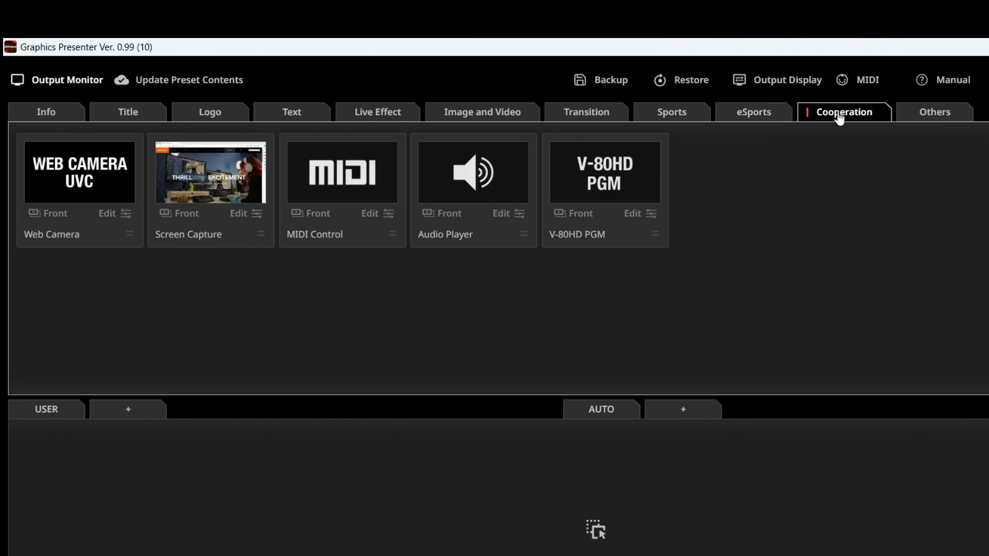
{"action": "left_click", "coordinate": [934, 112]}
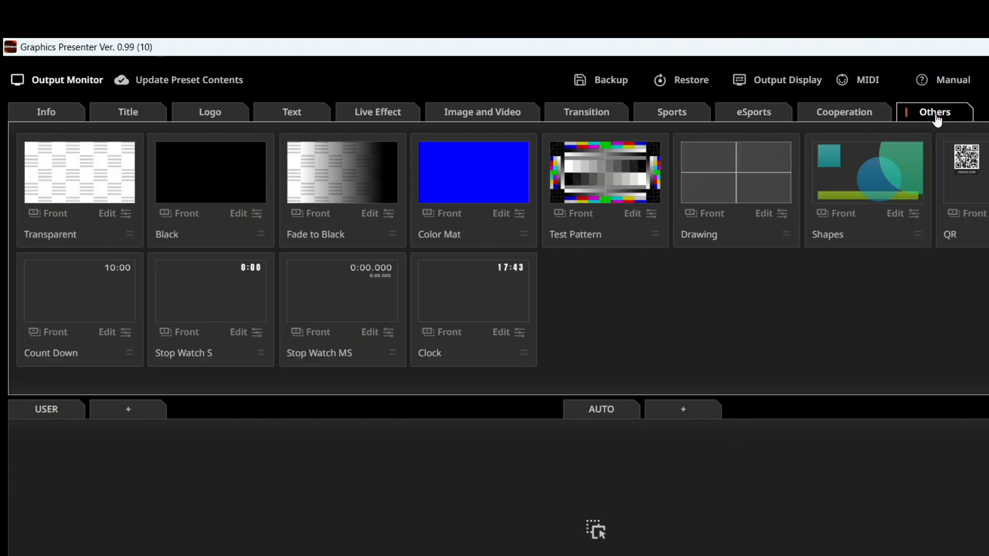
Return to the Title presets and select the Title 1 A lower-third
{"action": "left_click", "coordinate": [128, 112]}
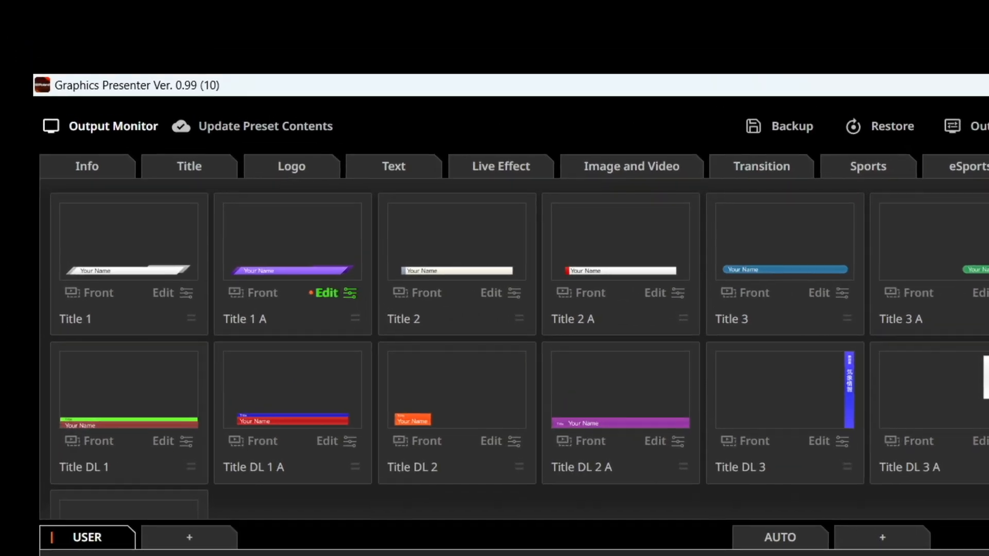
{"action": "left_click", "coordinate": [292, 241]}
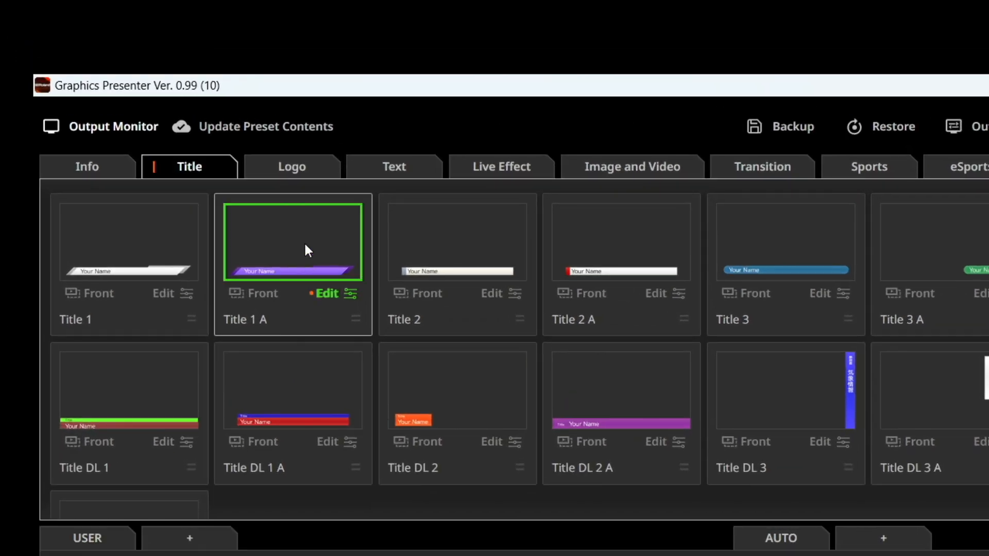
{"action": "left_click", "coordinate": [292, 166]}
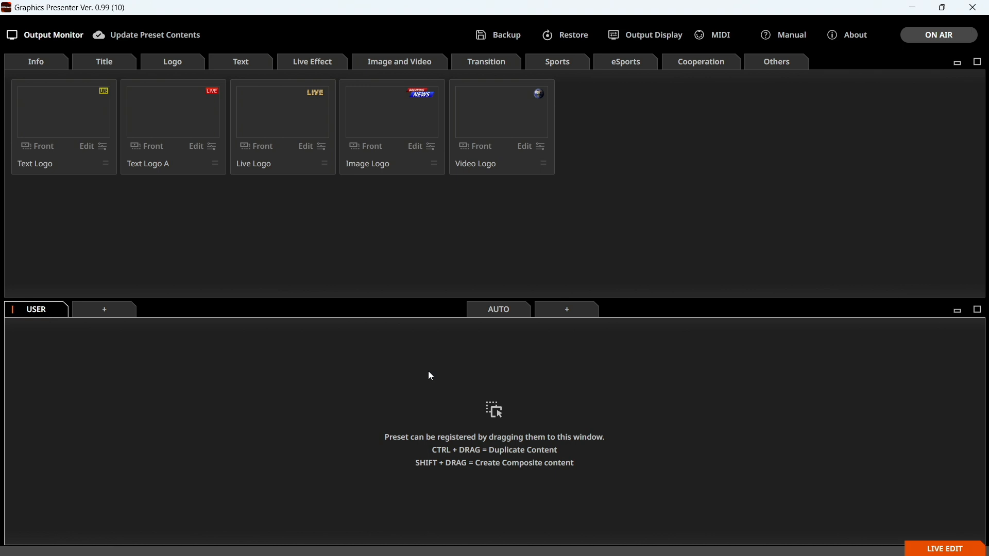
Select the Title 1 A copy in USER and open it in the editor
{"action": "left_click", "coordinate": [104, 62]}
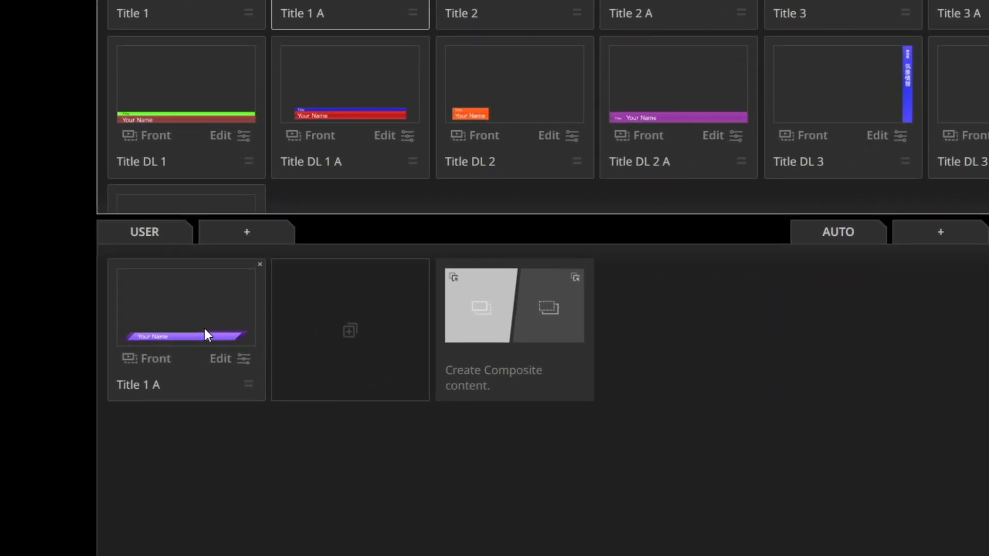
{"action": "left_click", "coordinate": [186, 329]}
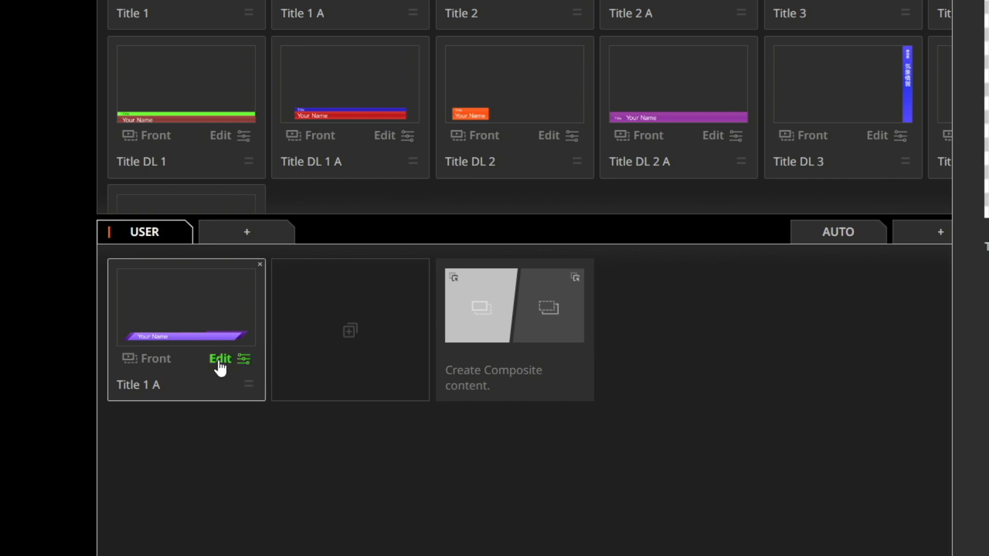
{"action": "left_click", "coordinate": [220, 359]}
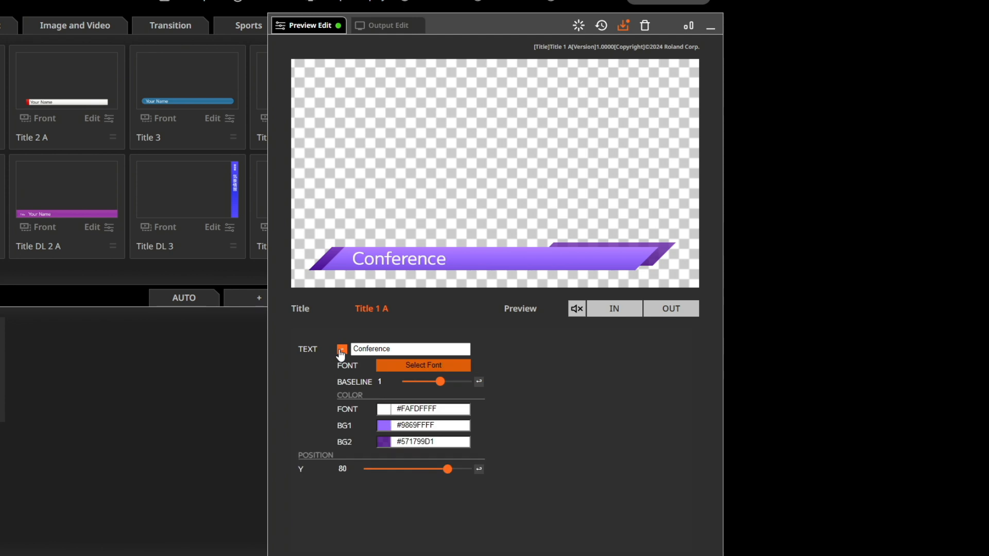
Recolour the lower-third: black title text, bright green bar and yellow accents
{"action": "left_click", "coordinate": [382, 408]}
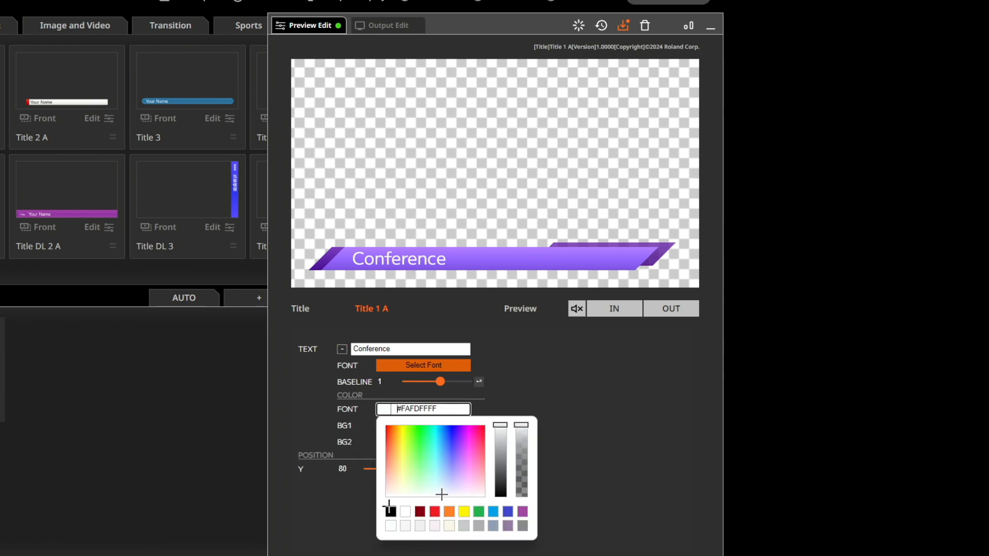
{"action": "left_click", "coordinate": [390, 511]}
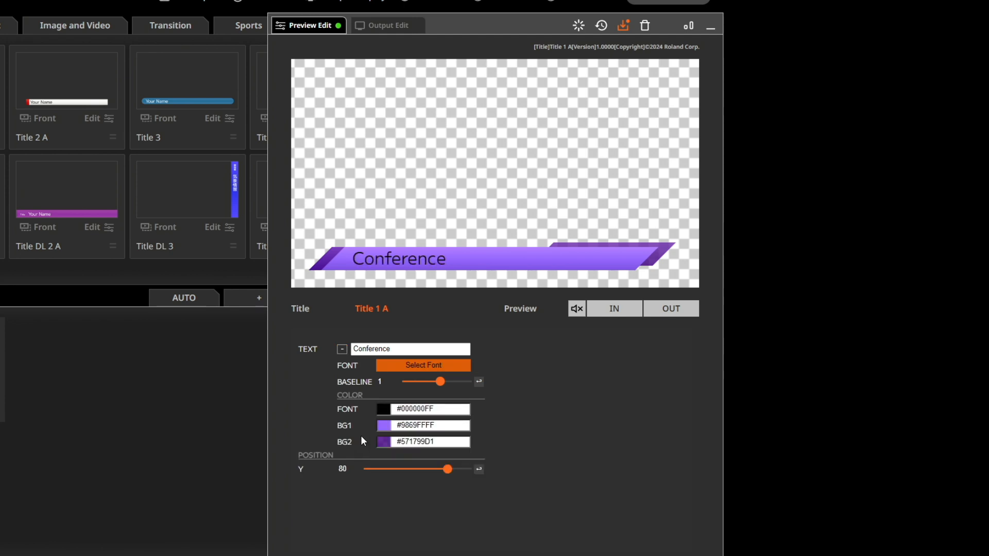
{"action": "left_click", "coordinate": [383, 425]}
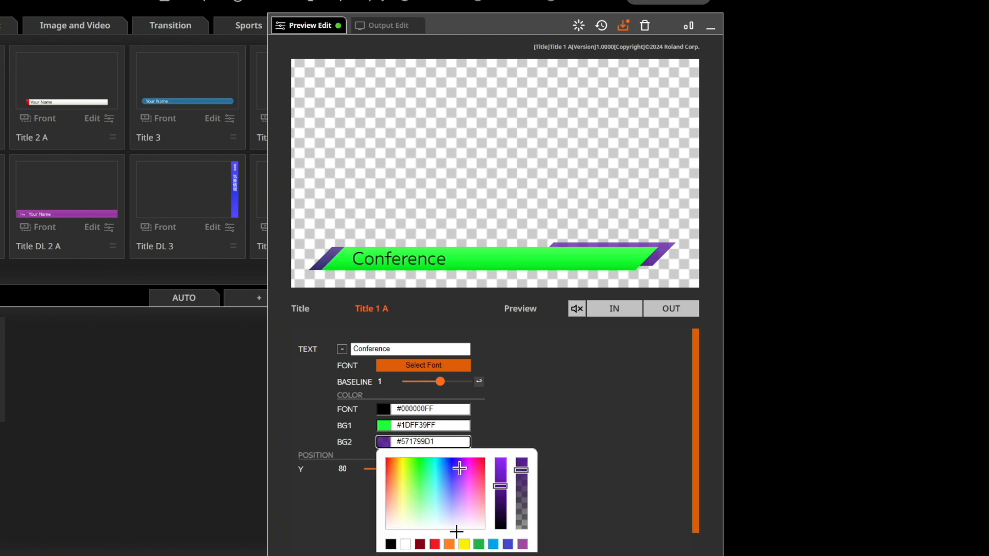
{"action": "left_click", "coordinate": [464, 544]}
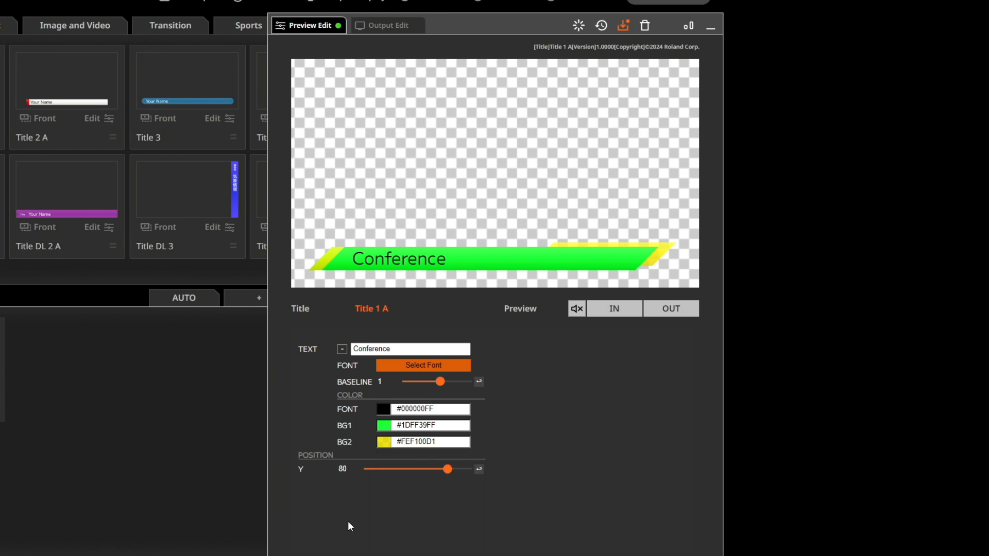
{"action": "mouse_move", "coordinate": [422, 369]}
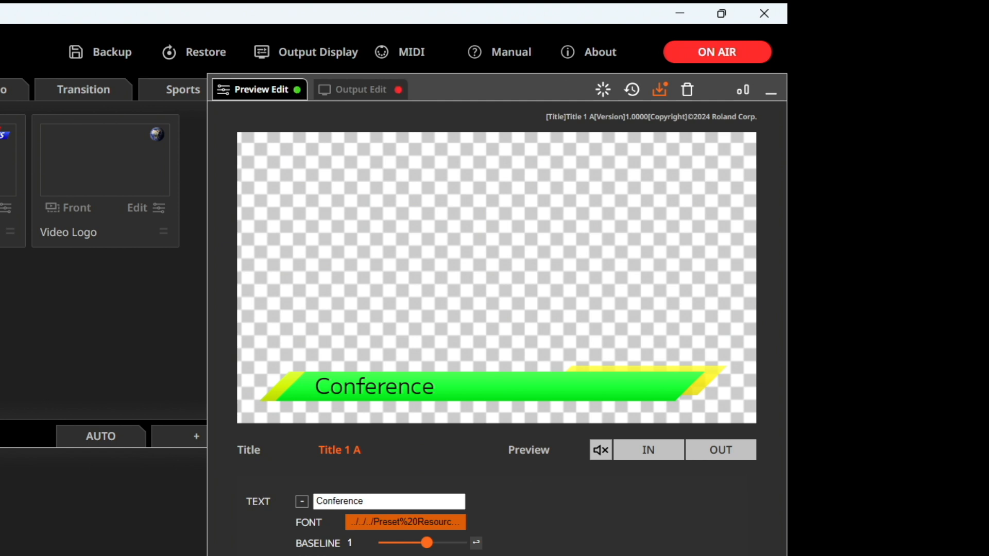
{"action": "mouse_move", "coordinate": [357, 102]}
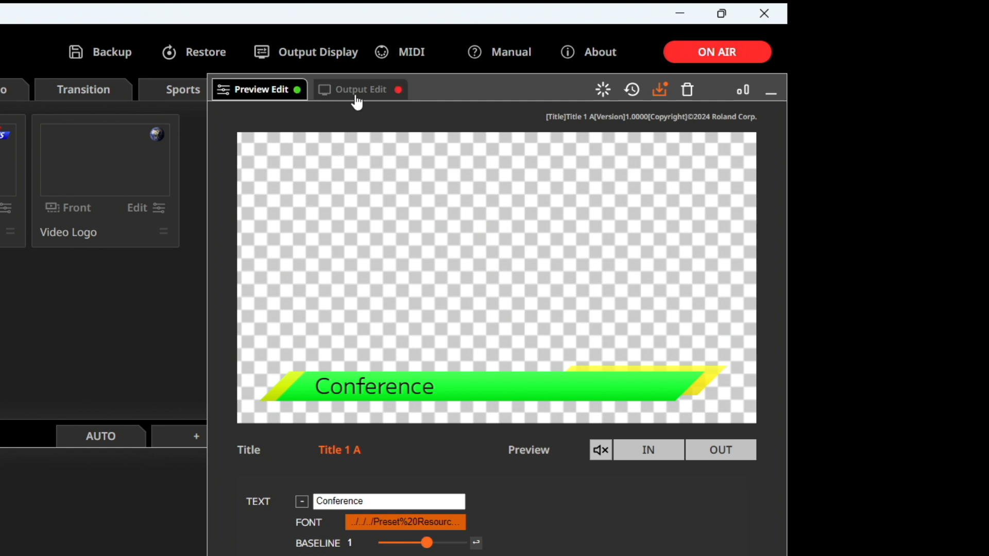
In Output Edit, start typing 'Annual' before Conference in the title text
{"action": "left_click", "coordinate": [359, 89]}
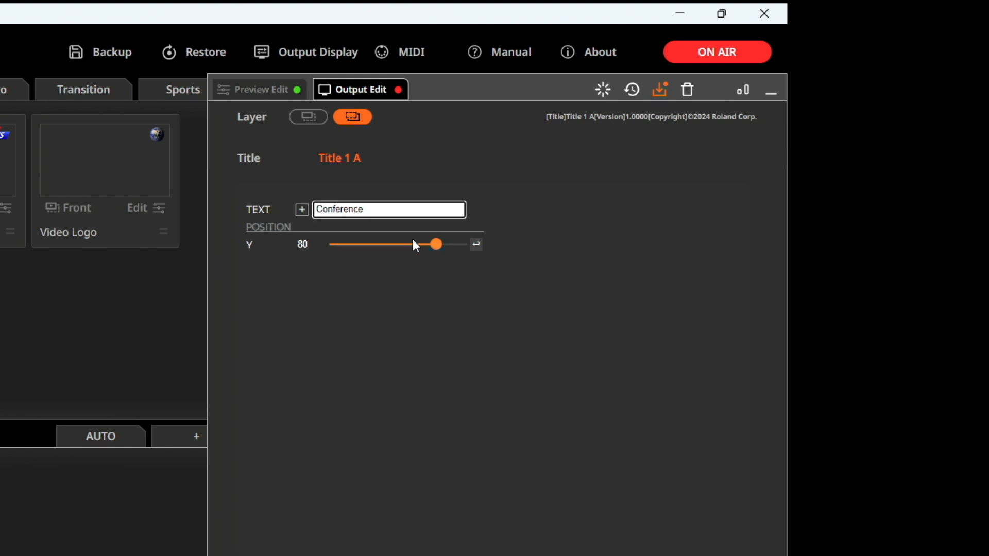
{"action": "type", "text": "Annu"}
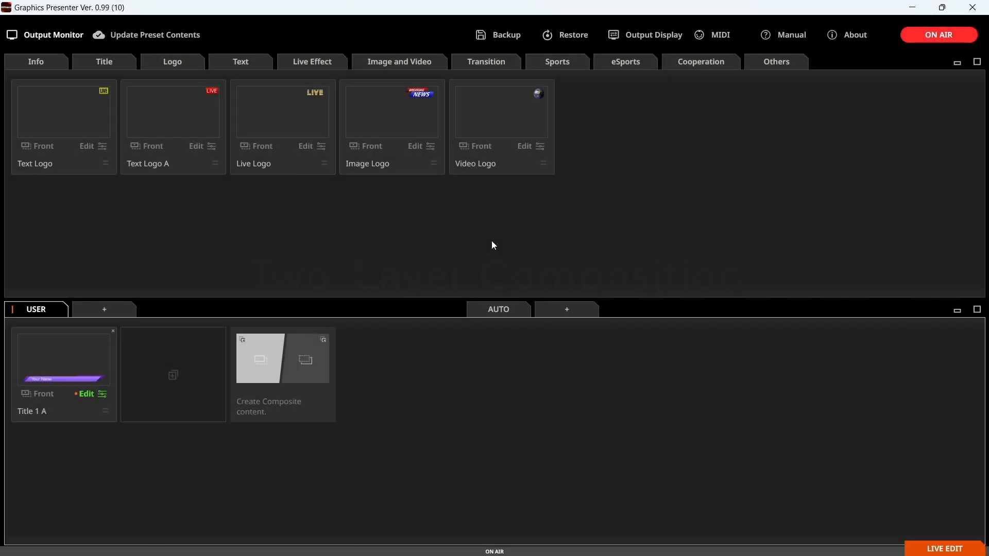
{"action": "mouse_move", "coordinate": [403, 118]}
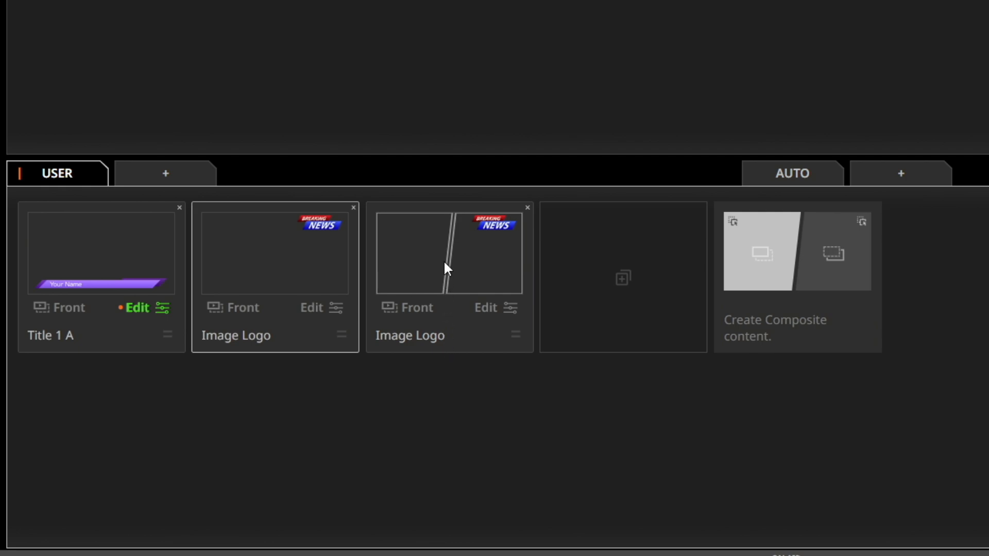
Send the composite to output, open it for editing and switch to the logo layer
{"action": "left_click", "coordinate": [409, 308]}
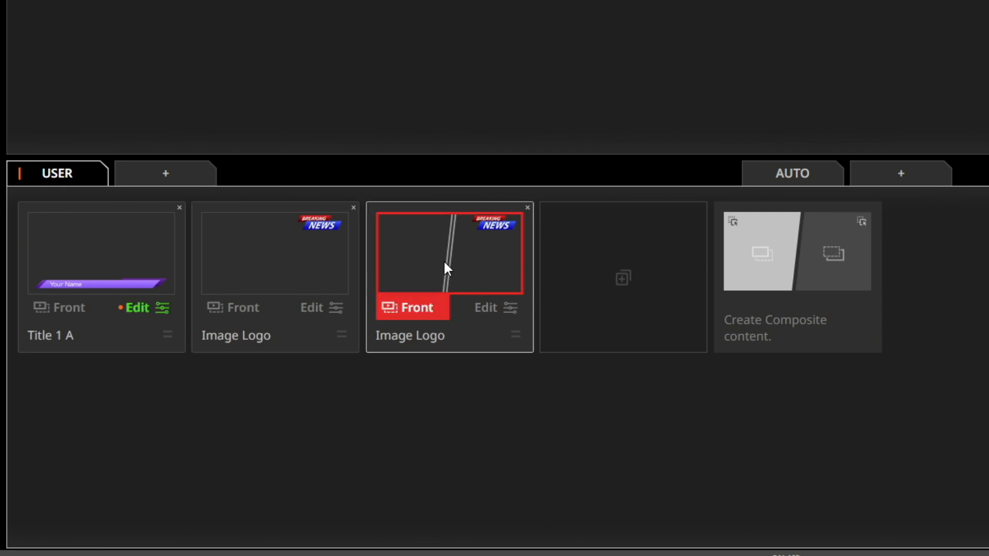
{"action": "left_click", "coordinate": [484, 308]}
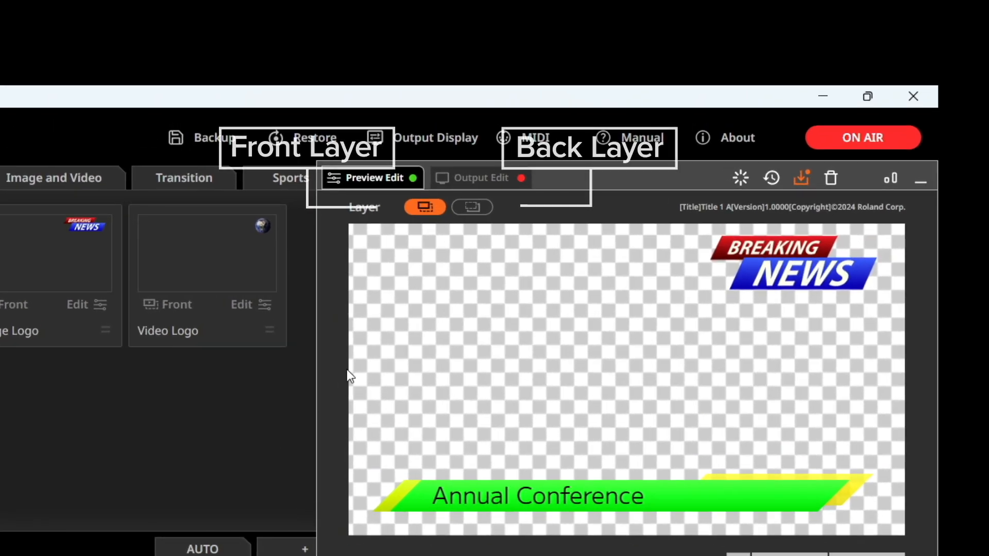
{"action": "left_click", "coordinate": [472, 207]}
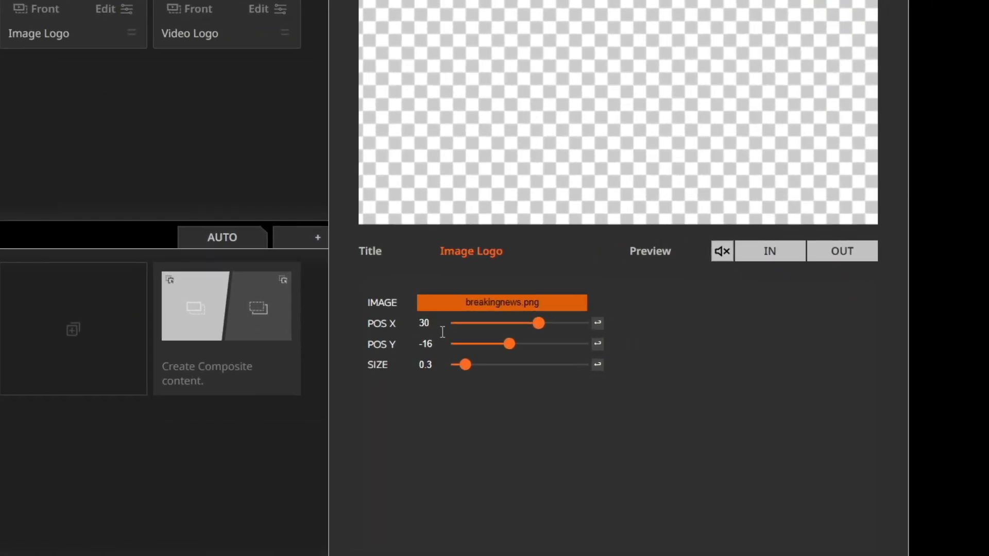
Replace the logo layer's image with Roland_Corporate_Logo_b.png
{"action": "left_click", "coordinate": [501, 303]}
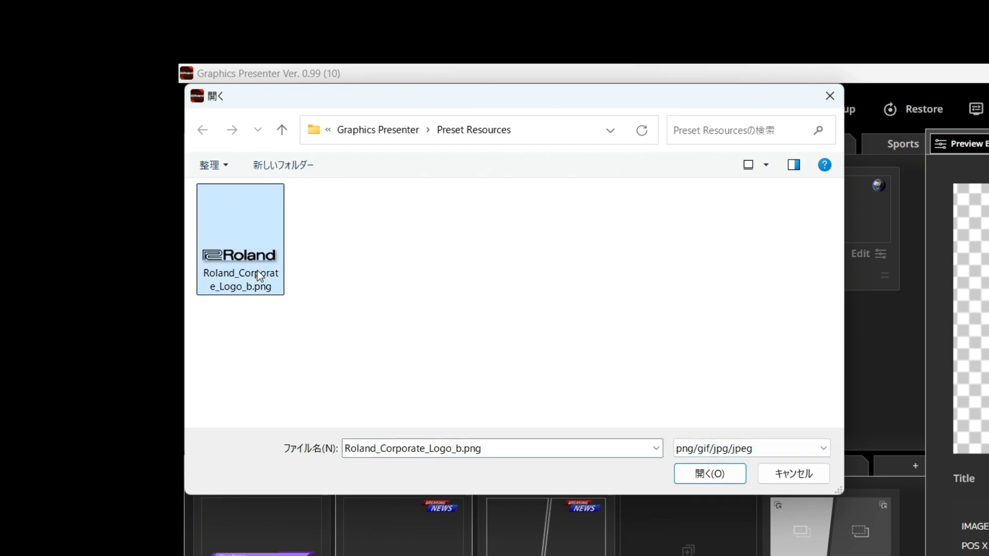
{"action": "left_click", "coordinate": [708, 474]}
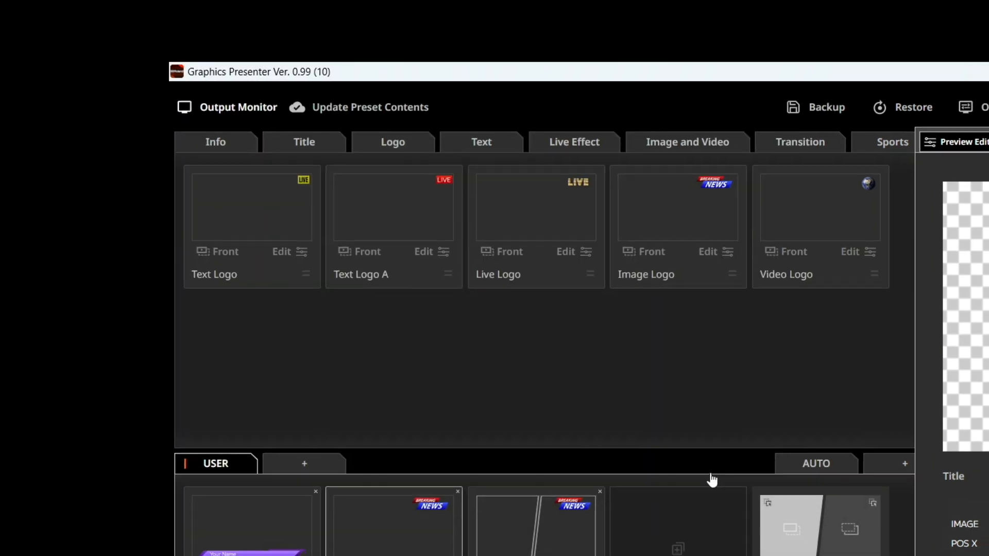
{"action": "left_click", "coordinate": [707, 252]}
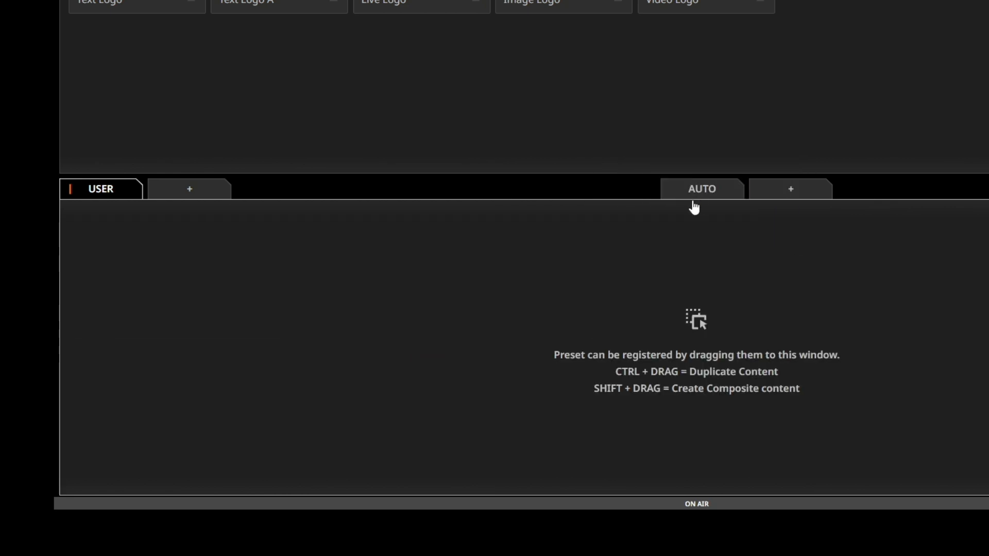
Loop the AUTO playlist after Image Logo and start Video Logo, Title 1 A, Image Logo playback
{"action": "left_click", "coordinate": [702, 189]}
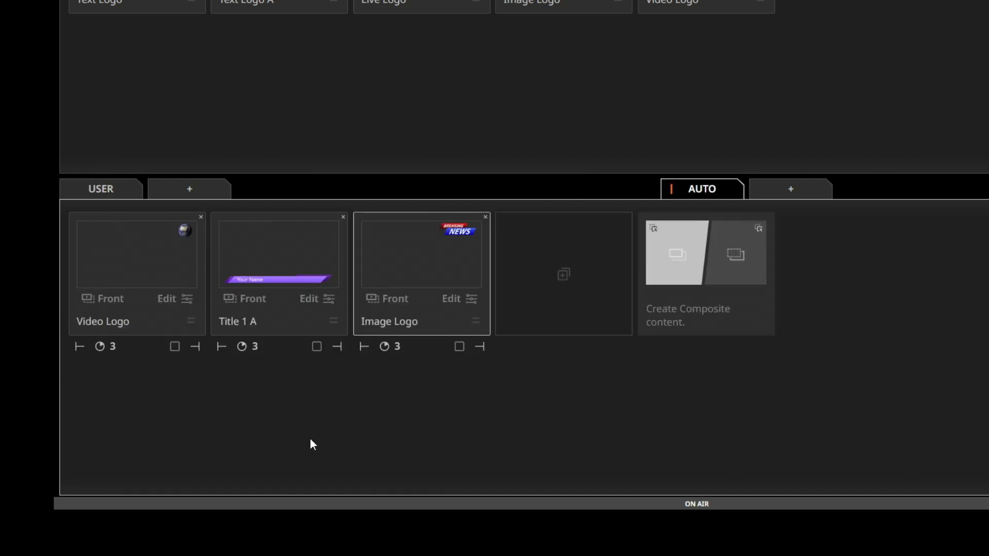
{"action": "mouse_move", "coordinate": [78, 351]}
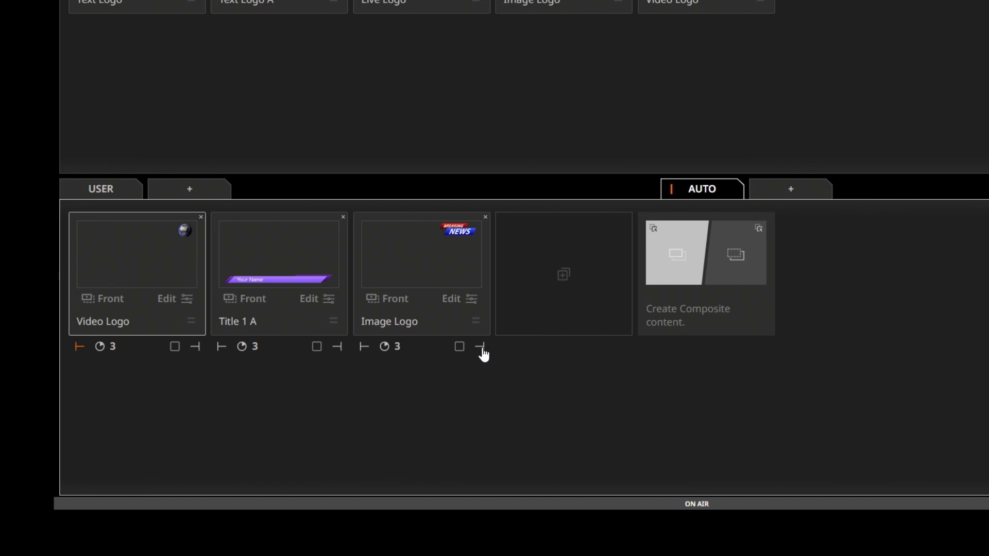
{"action": "left_click", "coordinate": [481, 346]}
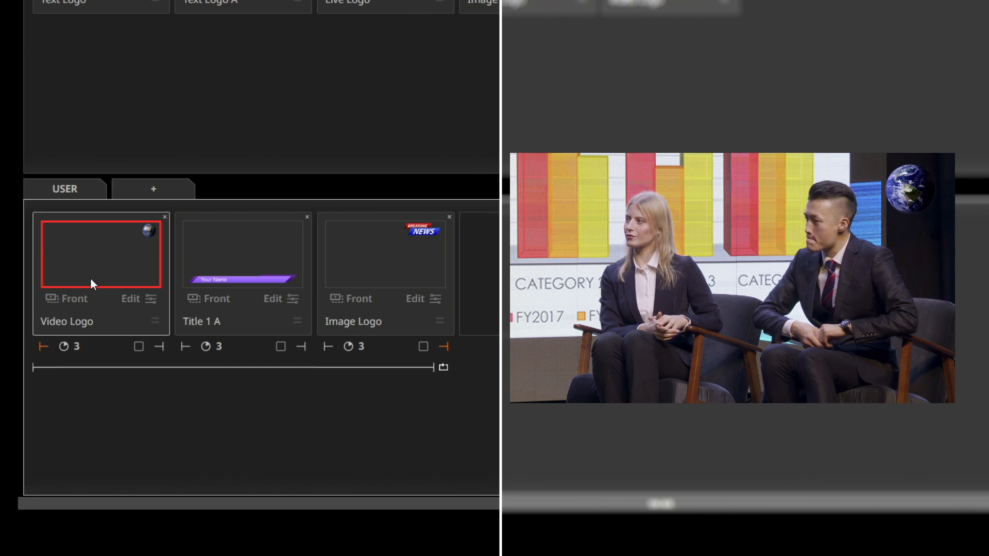
{"action": "left_click", "coordinate": [243, 253]}
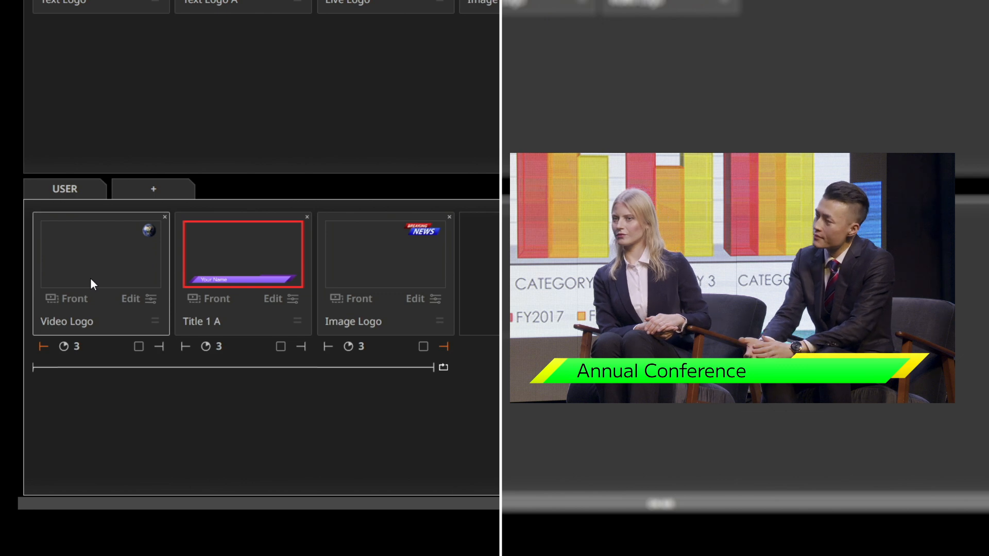
{"action": "left_click", "coordinate": [385, 252]}
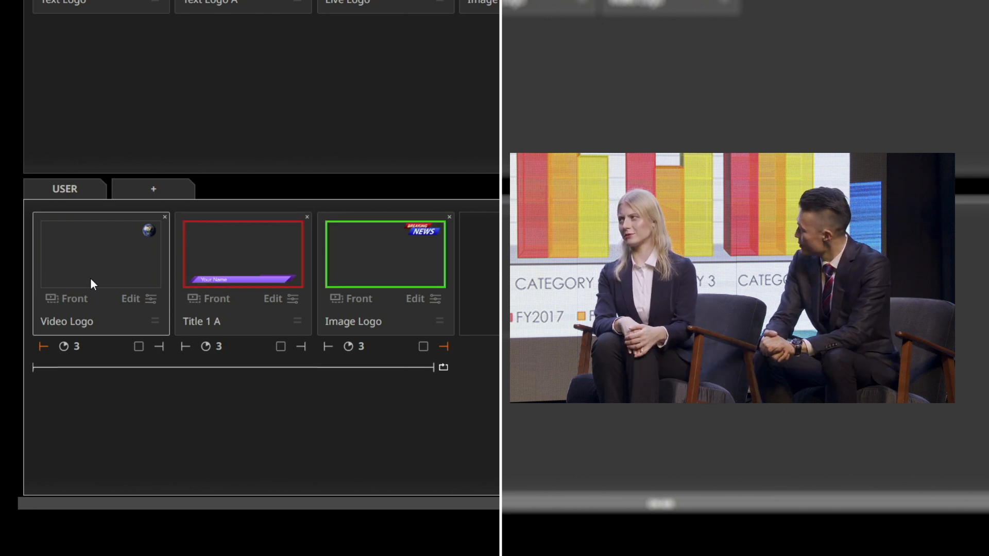
{"action": "left_click", "coordinate": [385, 253]}
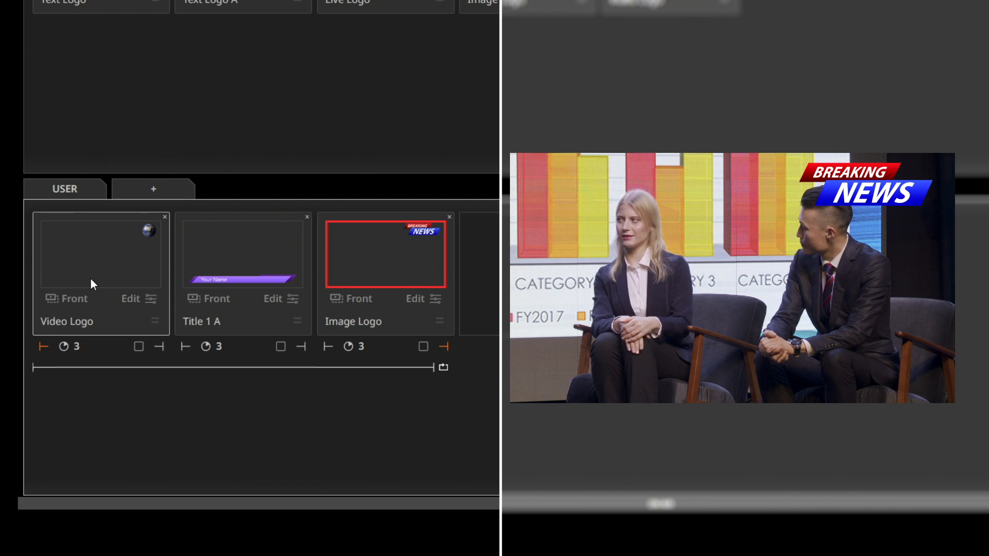
{"action": "left_click", "coordinate": [101, 252]}
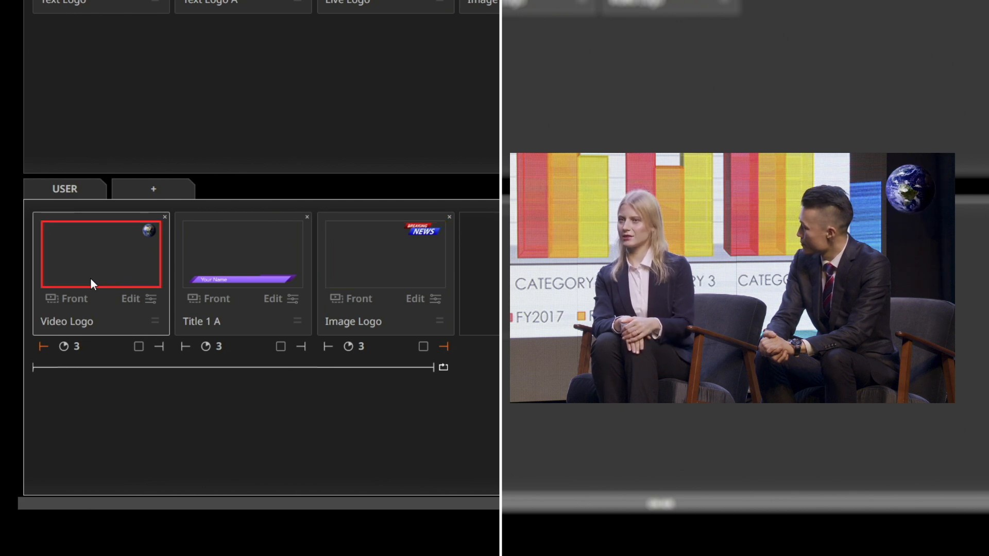
{"action": "left_click", "coordinate": [243, 252]}
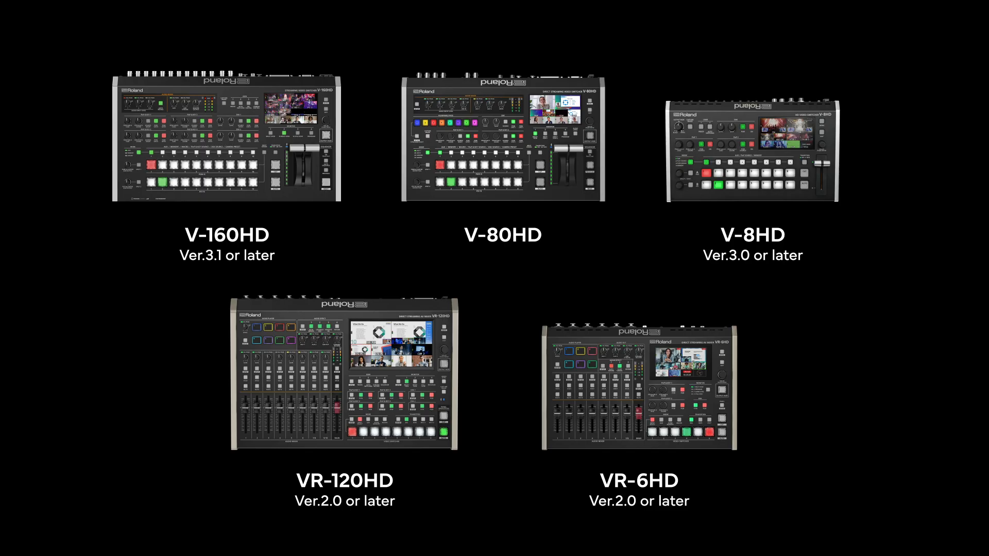
Set the V-80HD menu's control Category to Graphics Presenter
{"action": "left_click", "coordinate": [503, 145]}
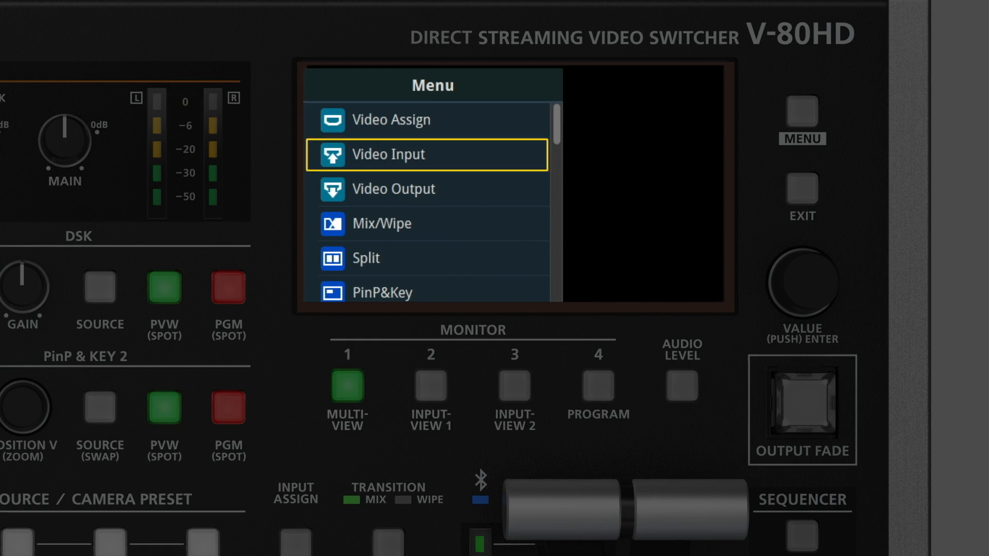
{"action": "scroll", "scroll_direction": "down", "scroll_amount": 3}
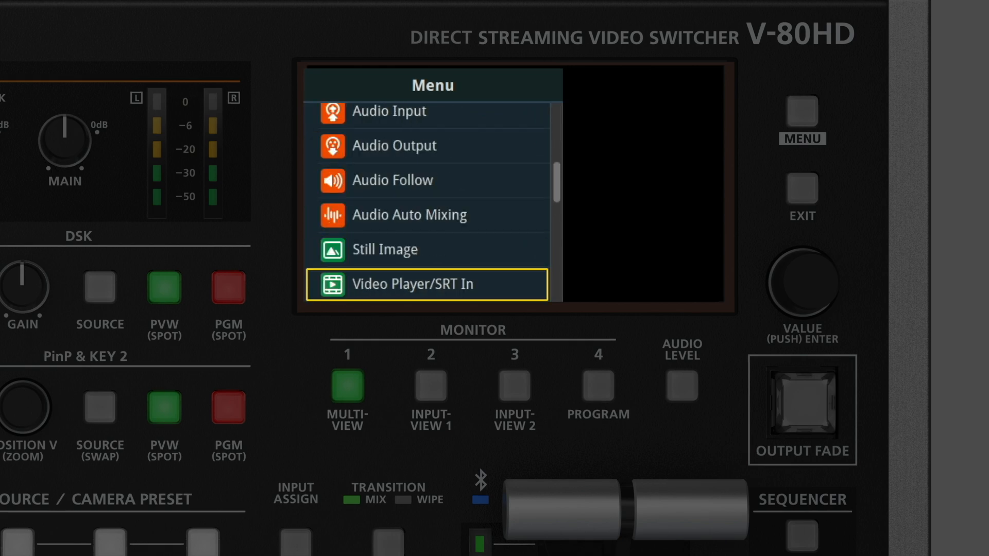
{"action": "scroll", "scroll_direction": "down", "scroll_amount": 3}
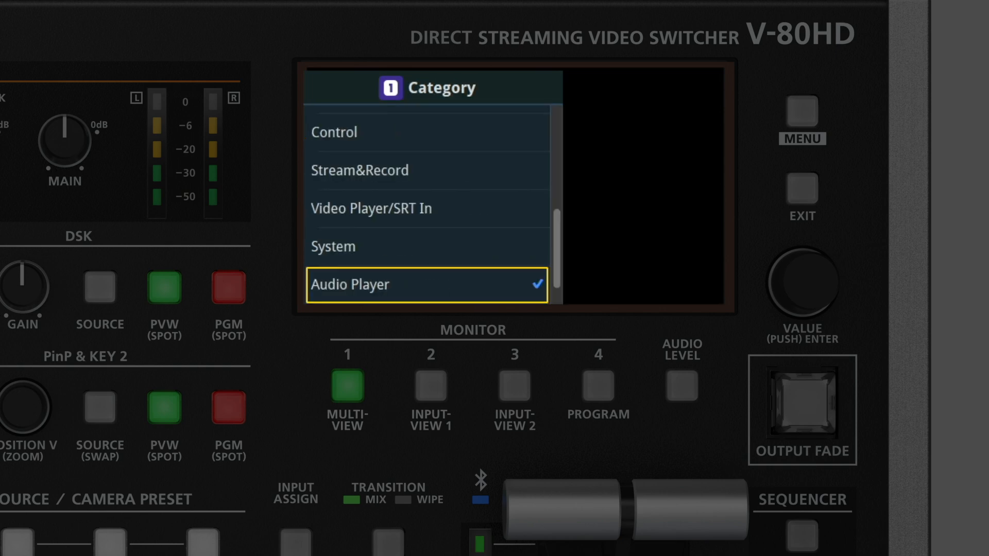
{"action": "scroll", "scroll_direction": "down", "scroll_amount": 3}
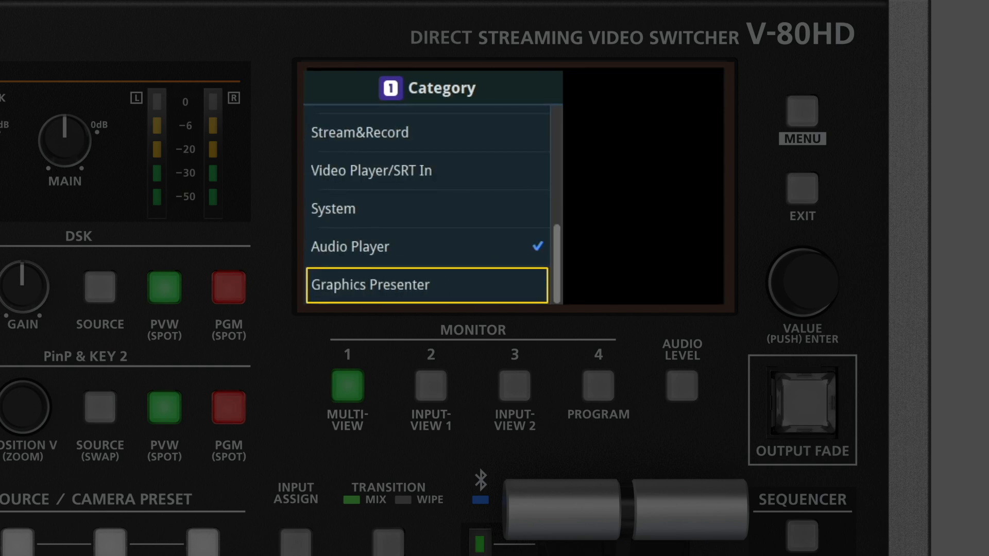
{"action": "left_click", "coordinate": [426, 285]}
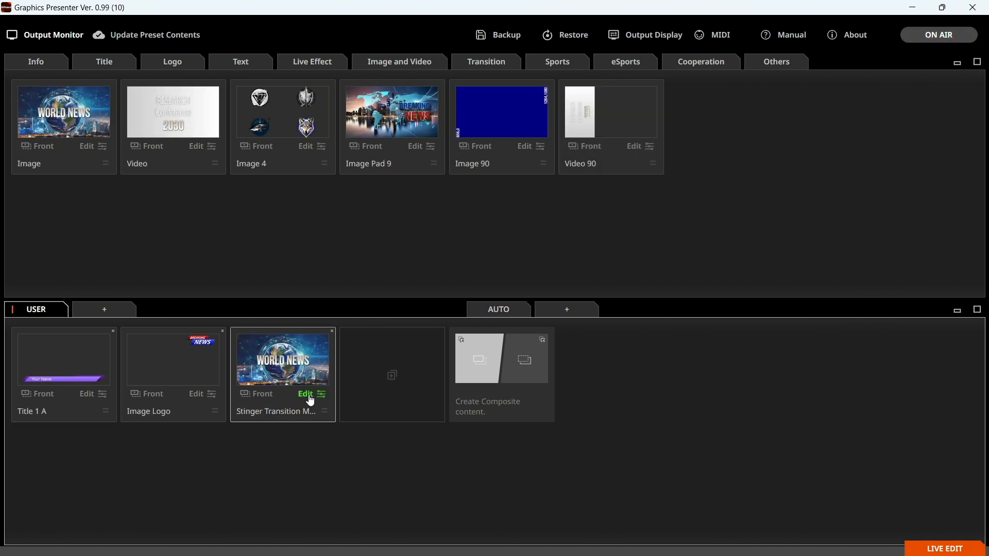
Open the stinger transition item and show the Cooperation presets for external devices
{"action": "left_click", "coordinate": [306, 394]}
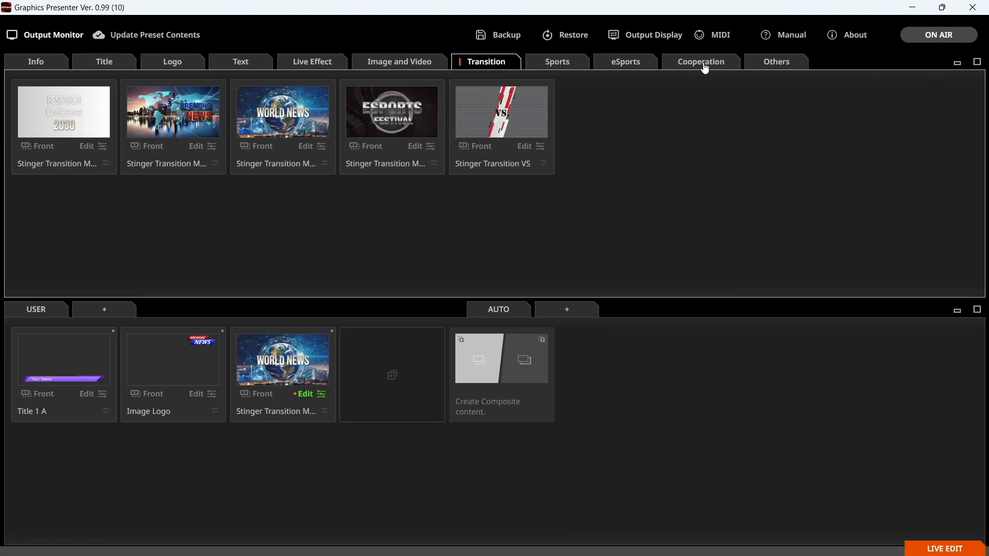
{"action": "left_click", "coordinate": [700, 62]}
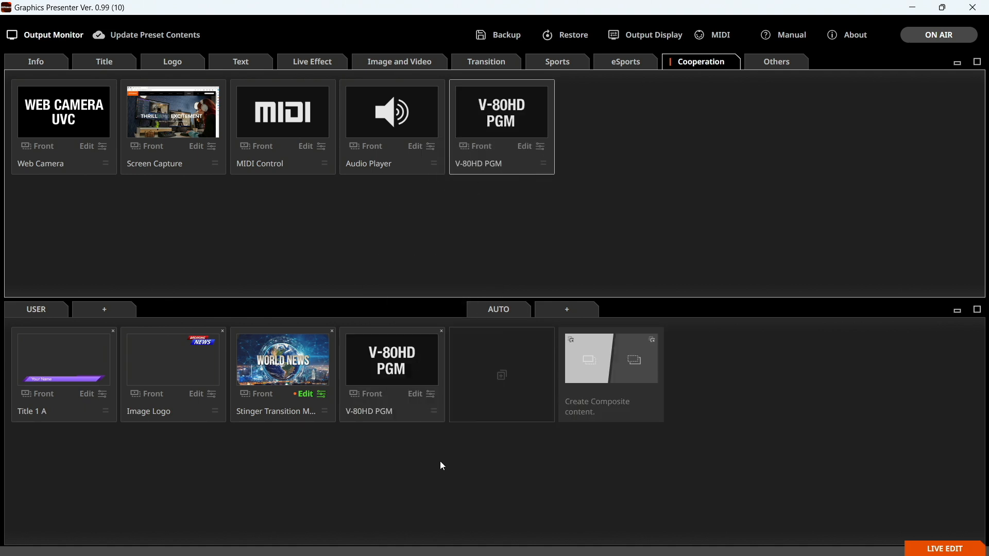
{"action": "mouse_move", "coordinate": [421, 398]}
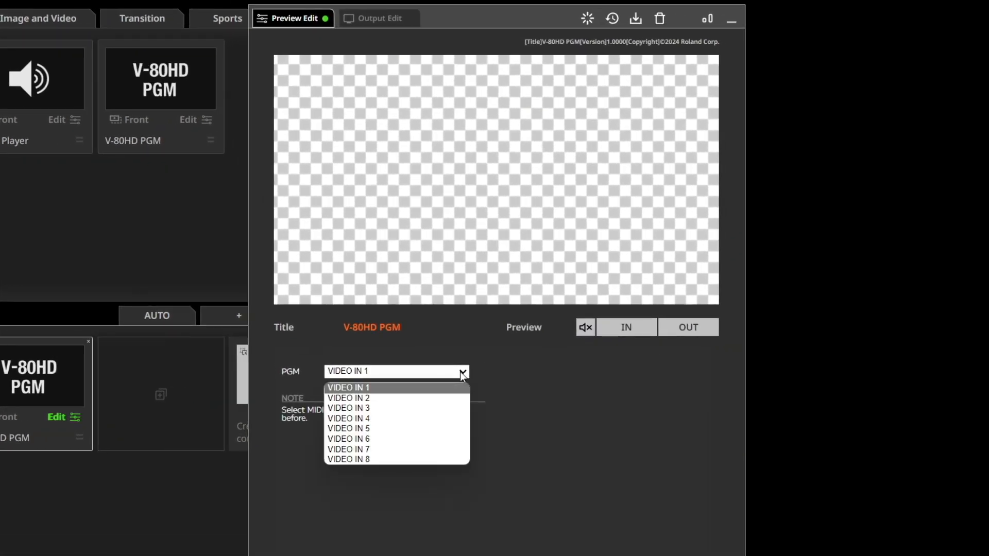
{"action": "mouse_move", "coordinate": [448, 398]}
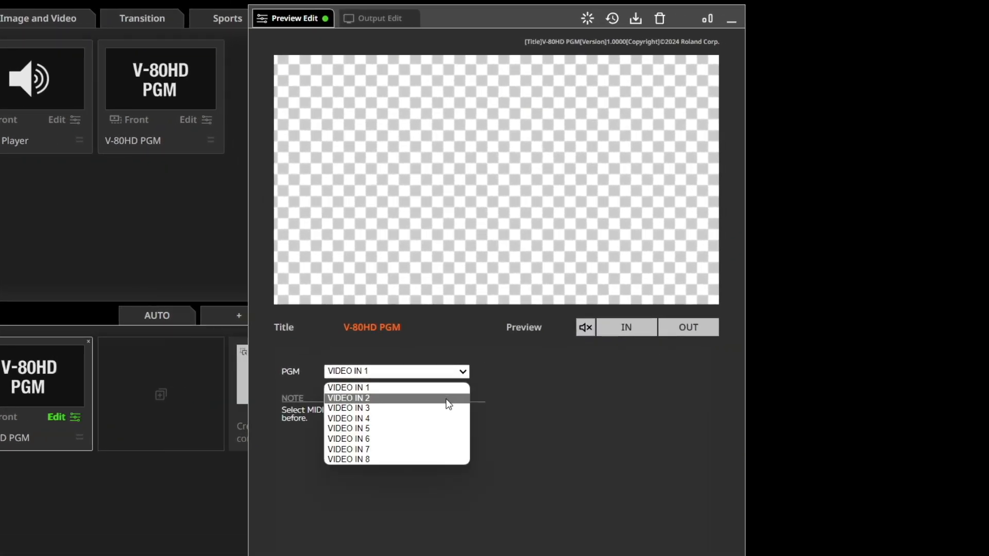
Set the V-80HD PGM preset to VIDEO IN 2 and trigger it
{"action": "left_click", "coordinate": [348, 399]}
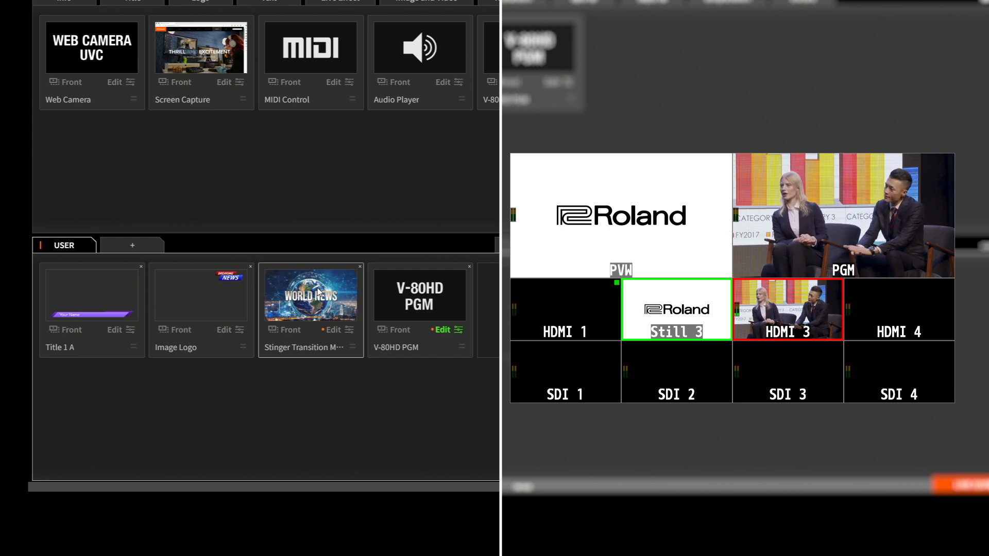
{"action": "left_click", "coordinate": [418, 296]}
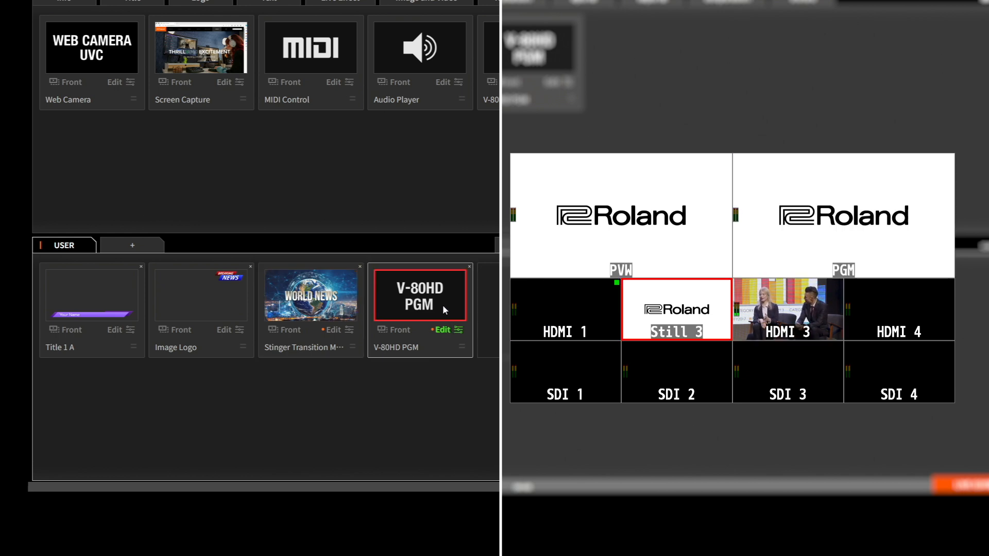